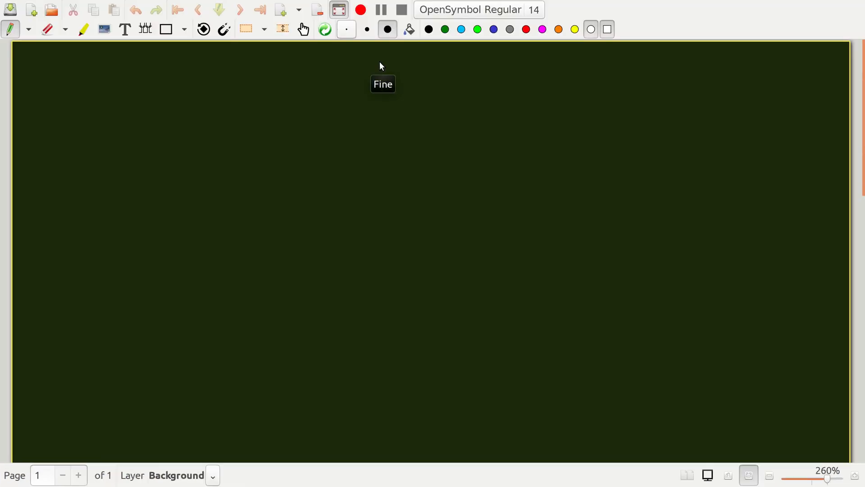
mouse_move(167, 109)
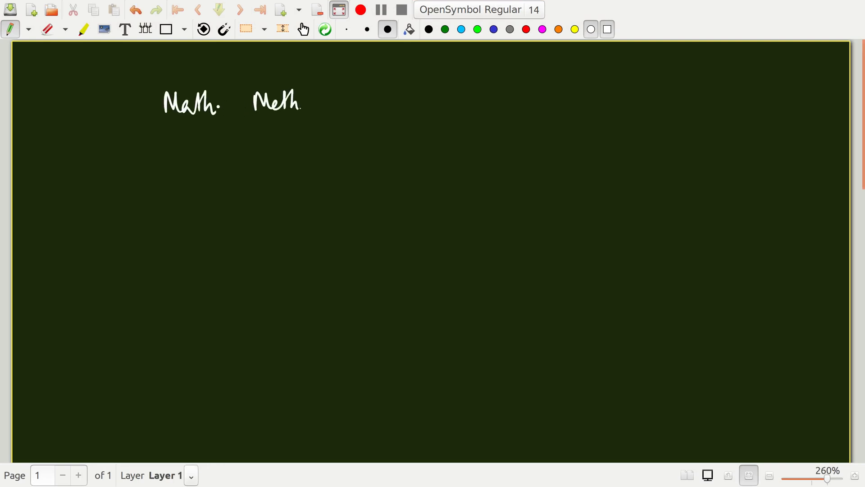
Step: Handwrite 'Math. Methods in ChE – V. Shankar' in white with 'ChE 641a' beneath it
drag(301, 102, 375, 103)
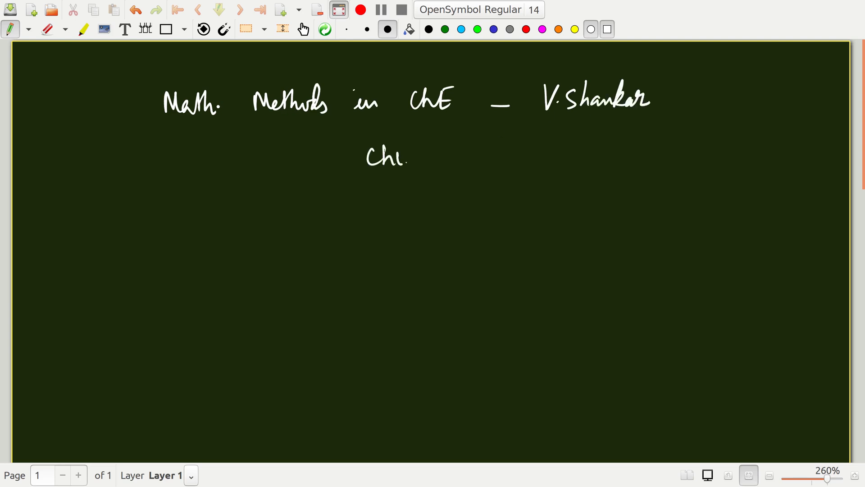
drag(367, 158, 463, 152)
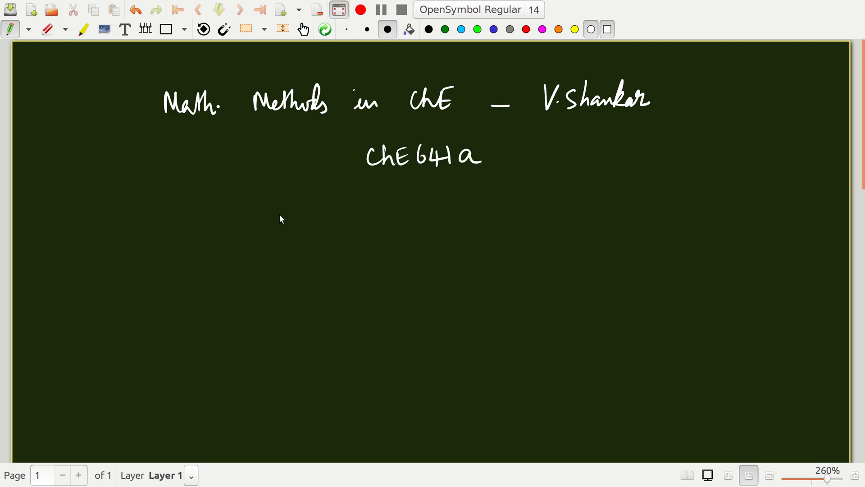
mouse_move(275, 219)
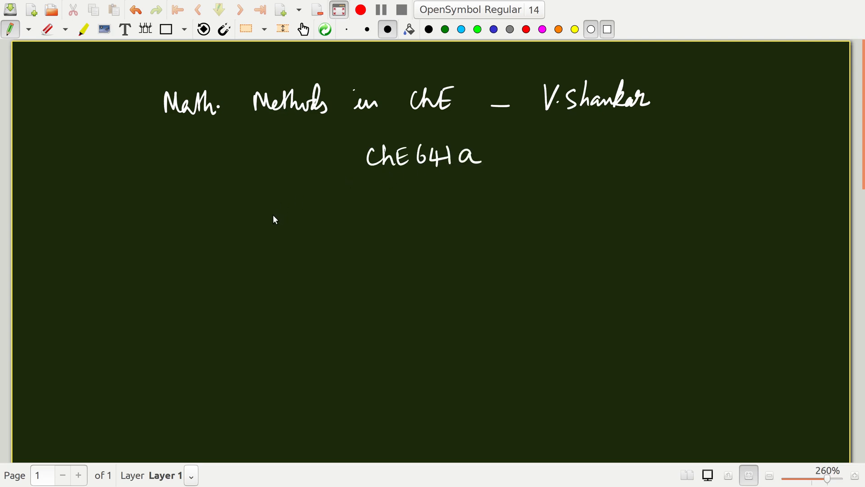
drag(270, 212, 329, 213)
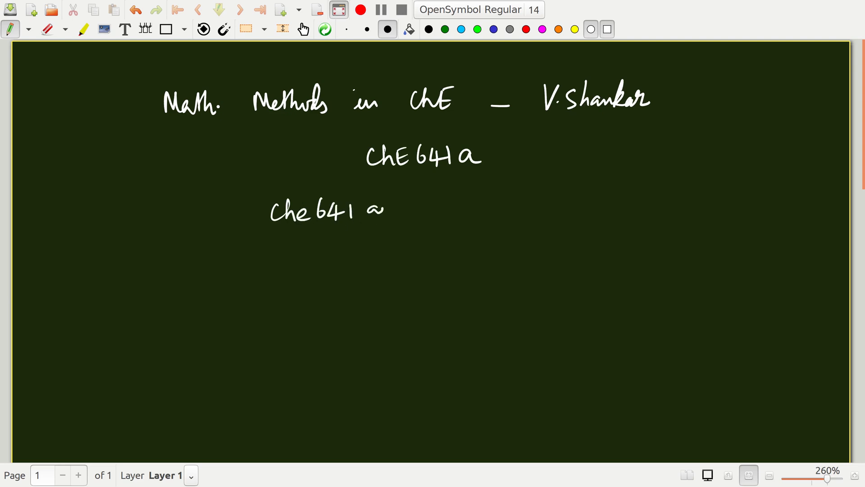
Step: Write the course e-mail in white and annotate 'Home works / Announcements' in yellow
click(47, 29)
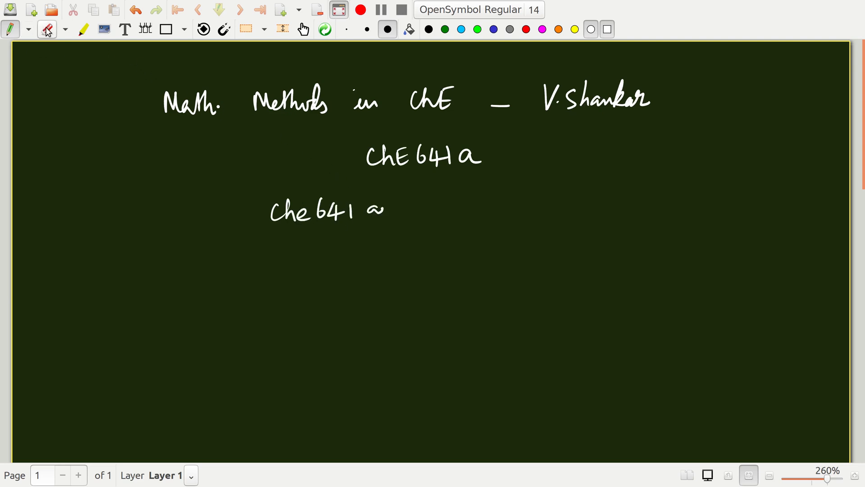
click(47, 29)
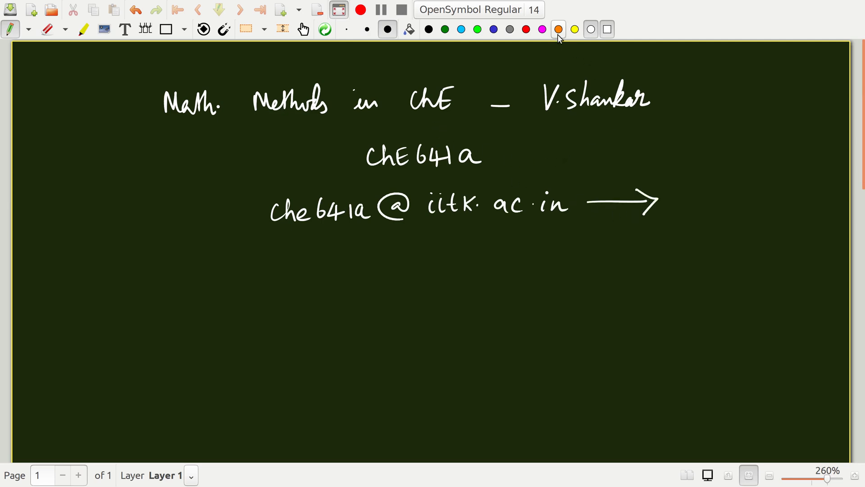
click(574, 30)
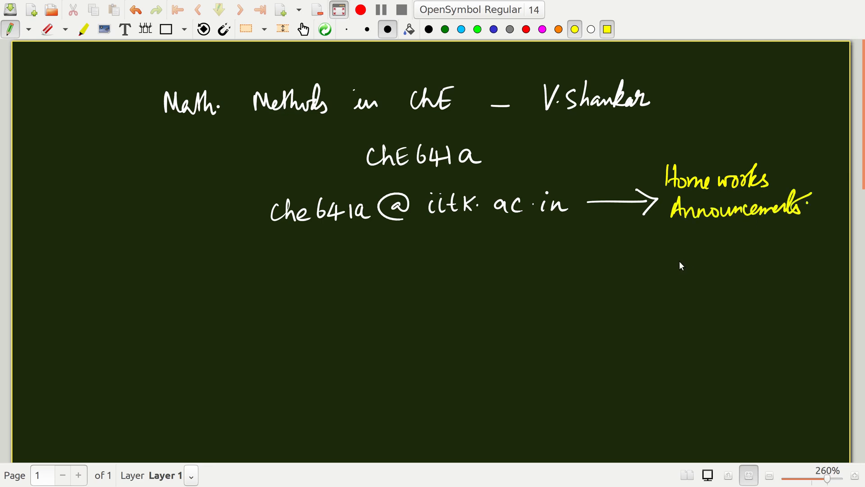
mouse_move(423, 232)
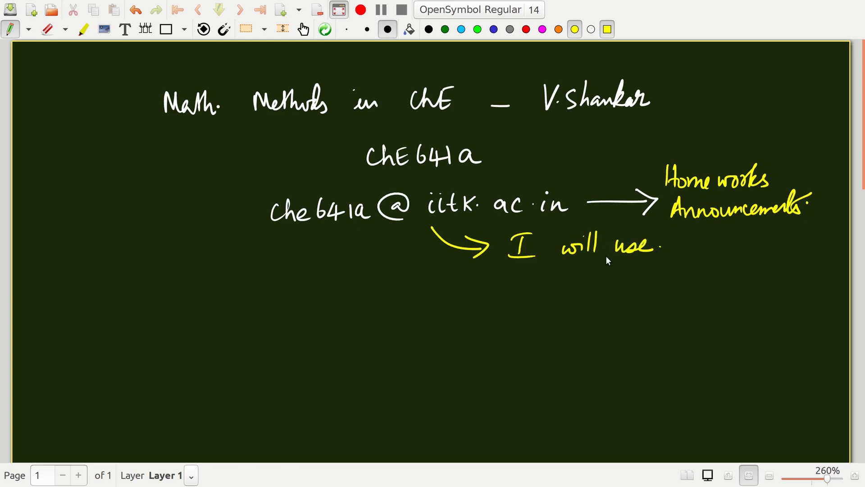
mouse_move(491, 81)
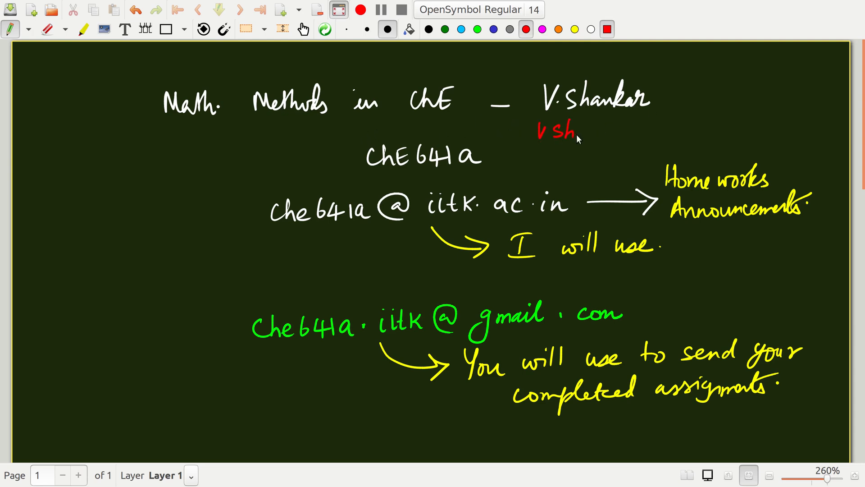
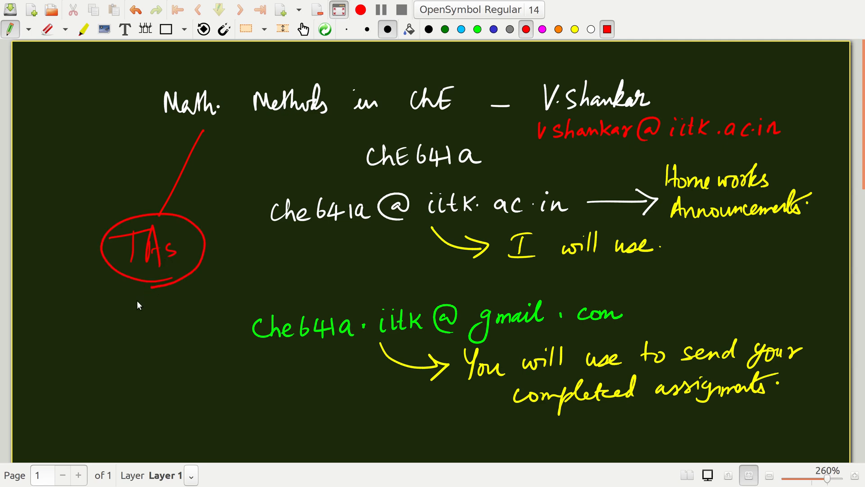
Step: Write the instructor's e-mail (…shankar) in red under the title
mouse_move(105, 308)
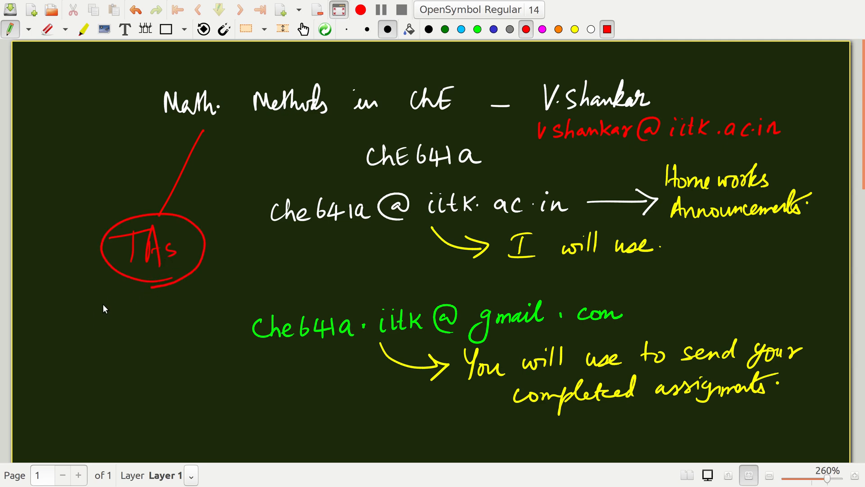
Step: Scroll down to a blank stretch below the title and e-mail notes
scroll(down, 3)
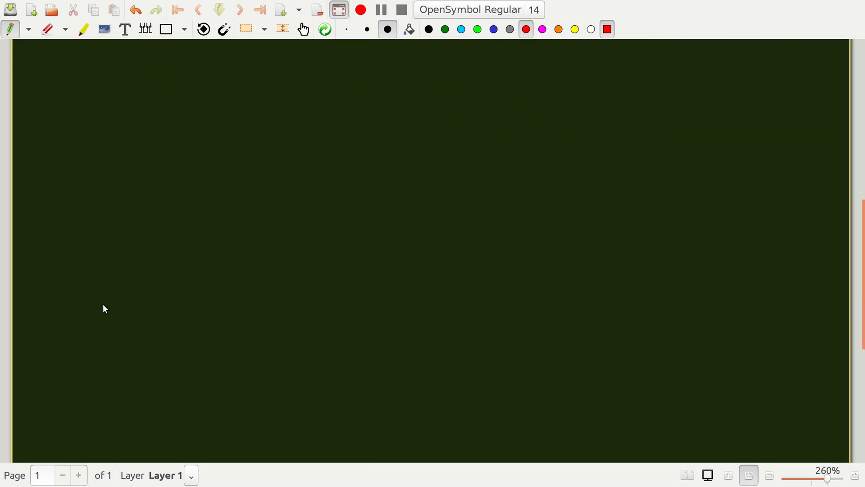
mouse_move(519, 70)
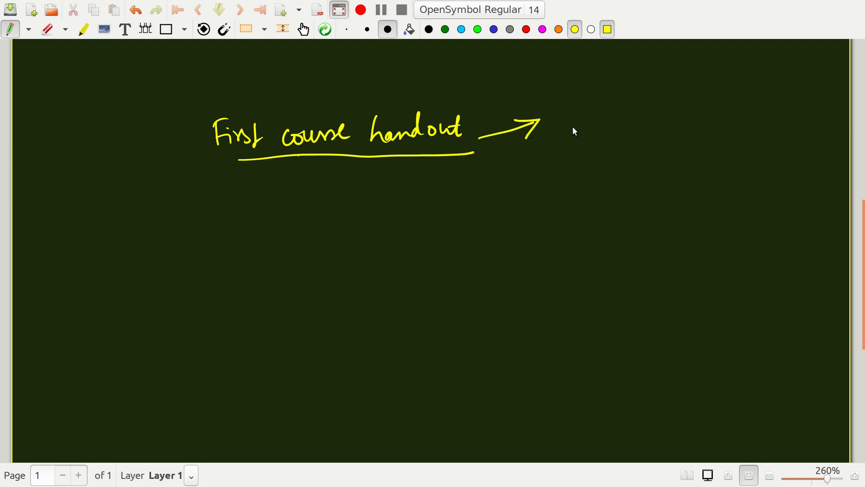
mouse_move(557, 120)
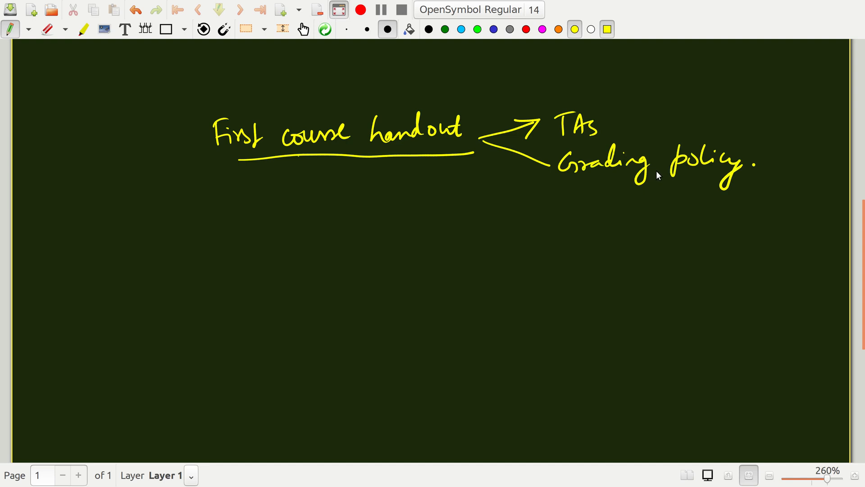
mouse_move(637, 173)
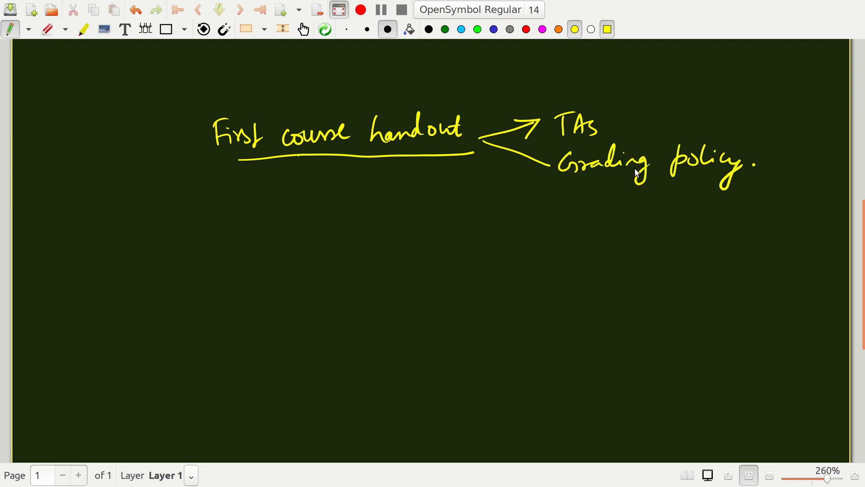
mouse_move(639, 153)
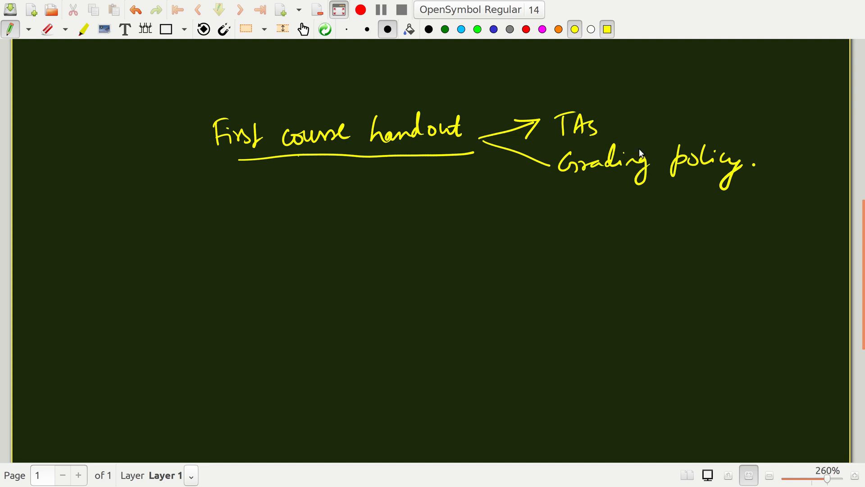
mouse_move(246, 258)
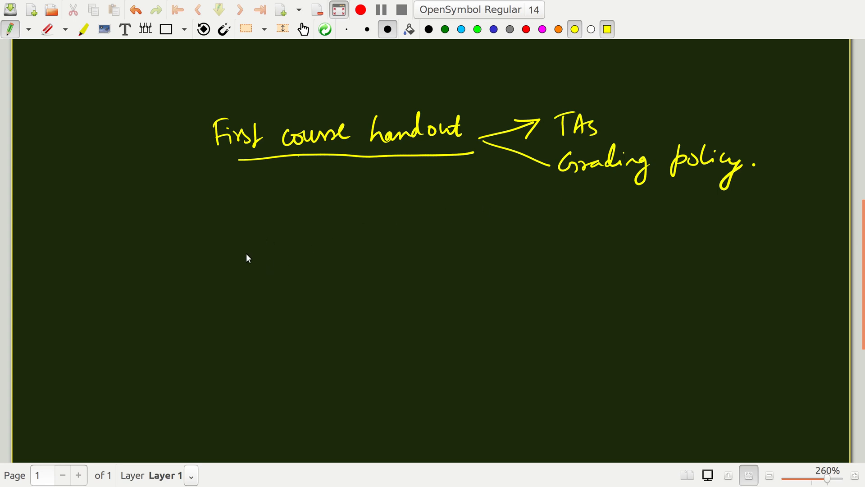
mouse_move(233, 260)
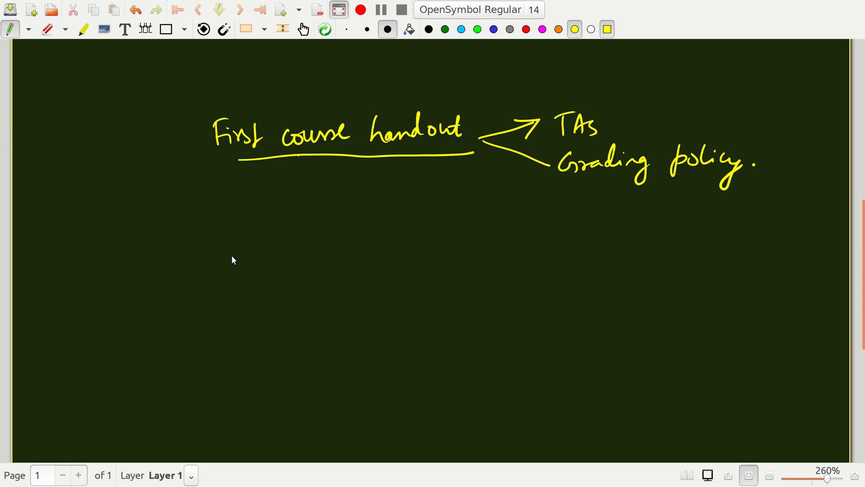
mouse_move(109, 267)
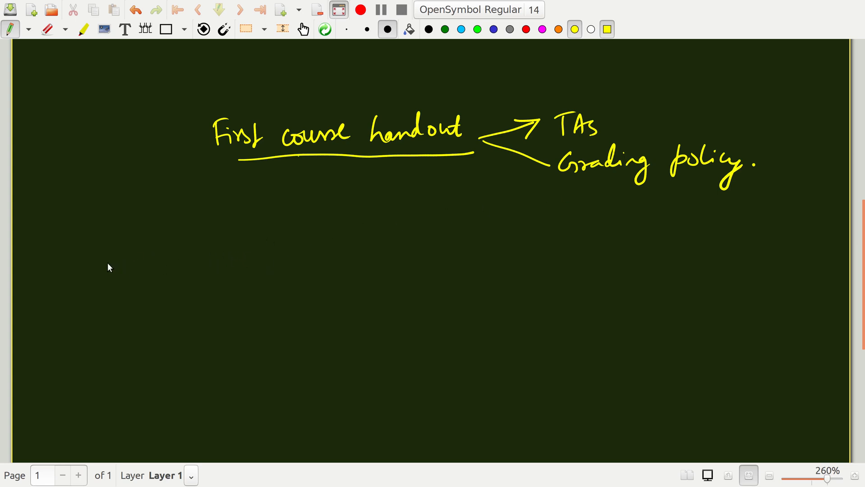
mouse_move(105, 270)
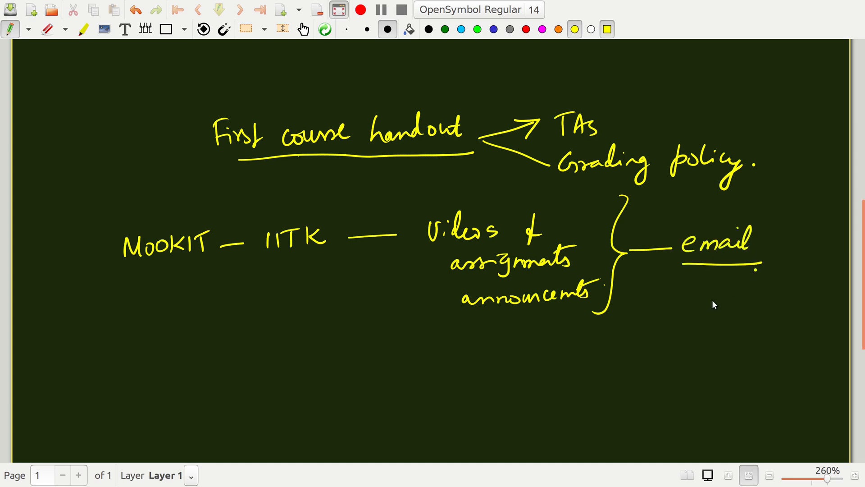
mouse_move(602, 317)
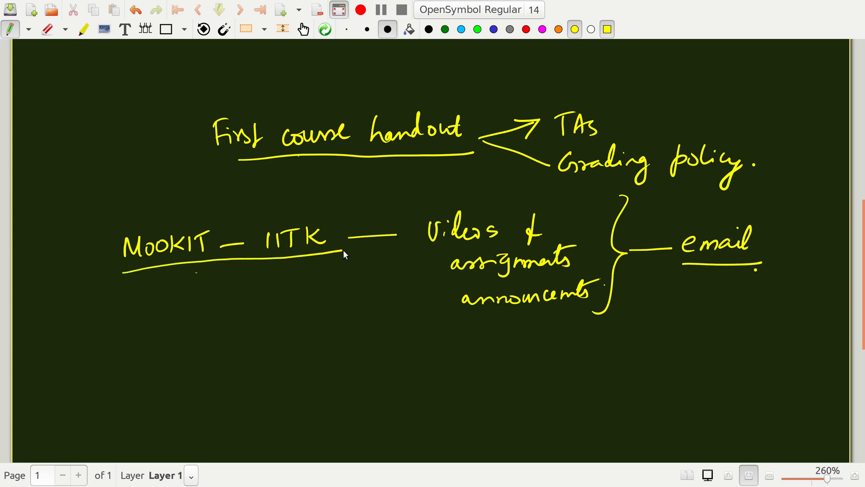
mouse_move(346, 253)
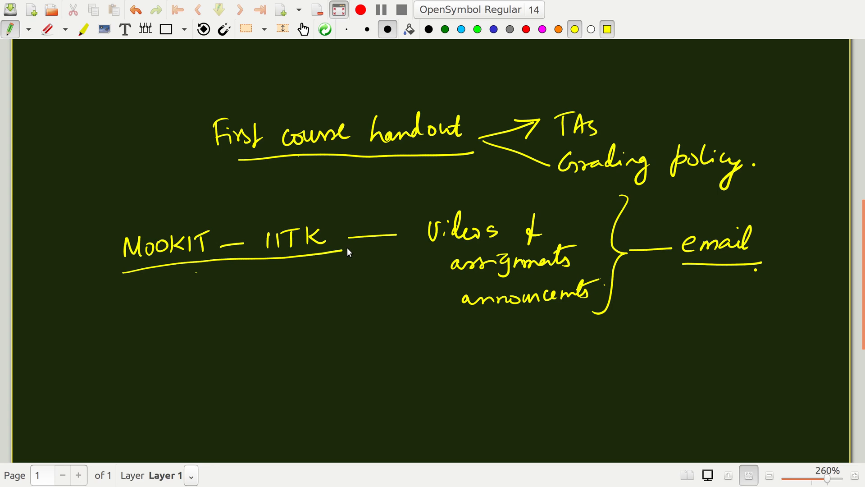
Step: Write 'One disc. hour Mon (12-1pm) — google meet' in yellow, underlining google meet
scroll(down, 3)
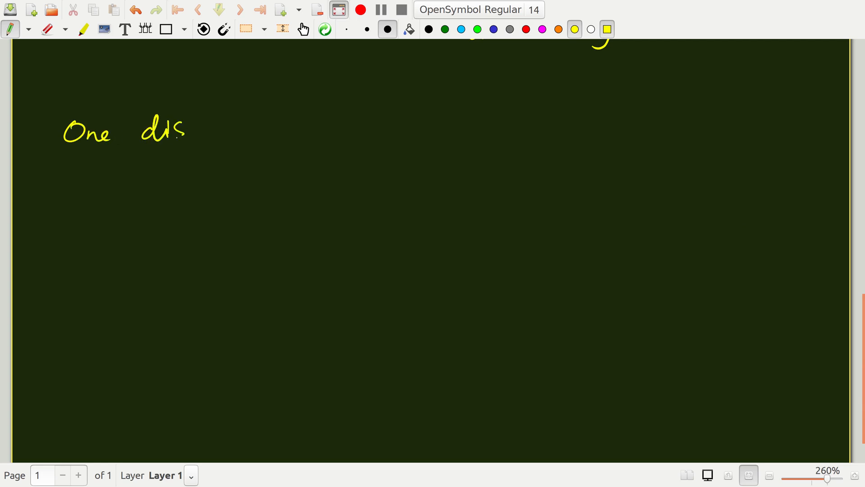
drag(187, 133, 276, 127)
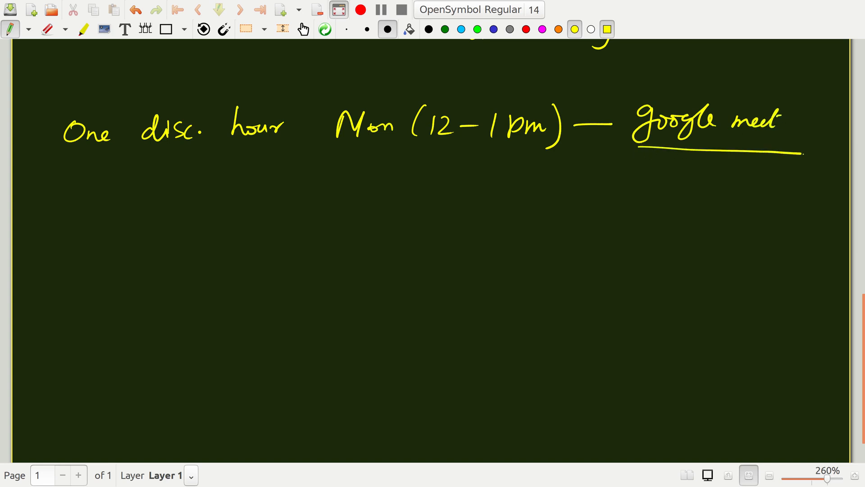
mouse_move(693, 179)
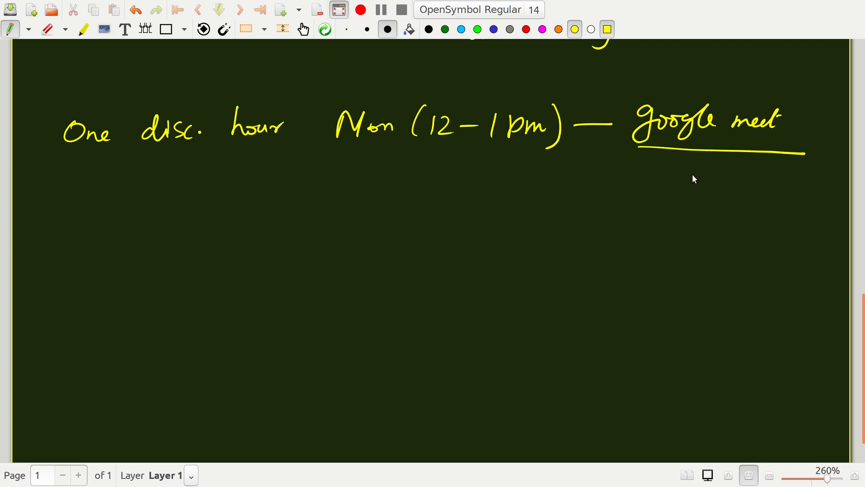
mouse_move(689, 179)
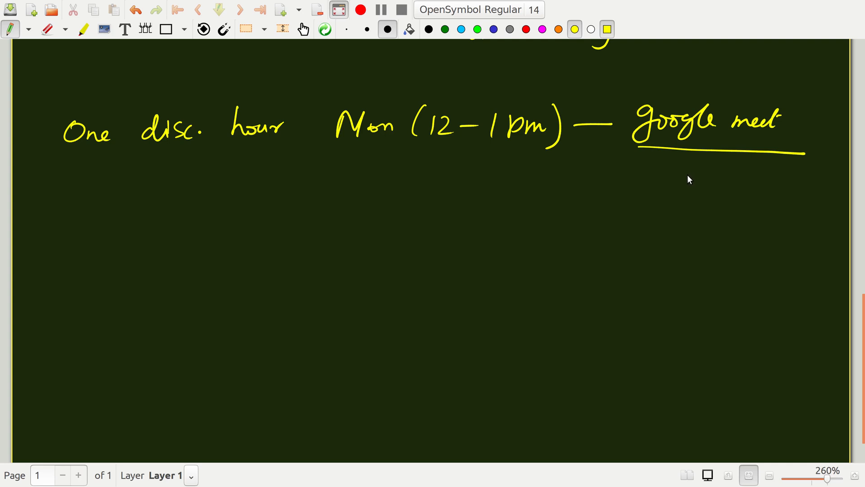
mouse_move(695, 180)
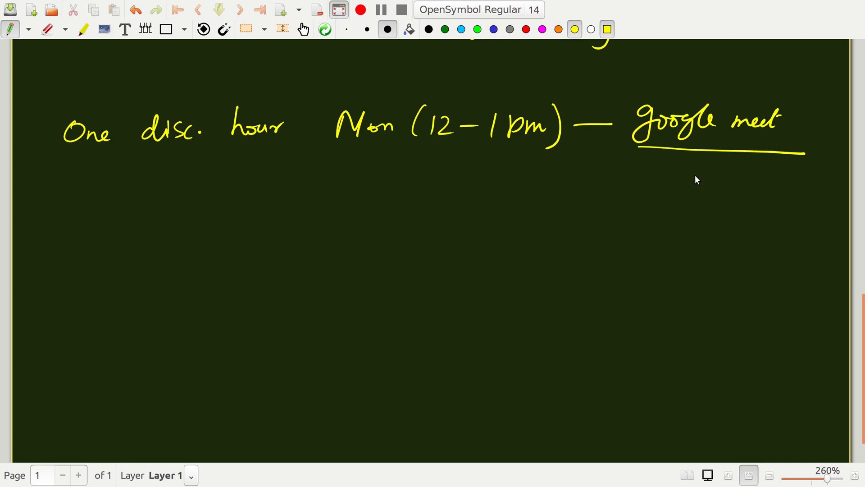
scroll(up, 3)
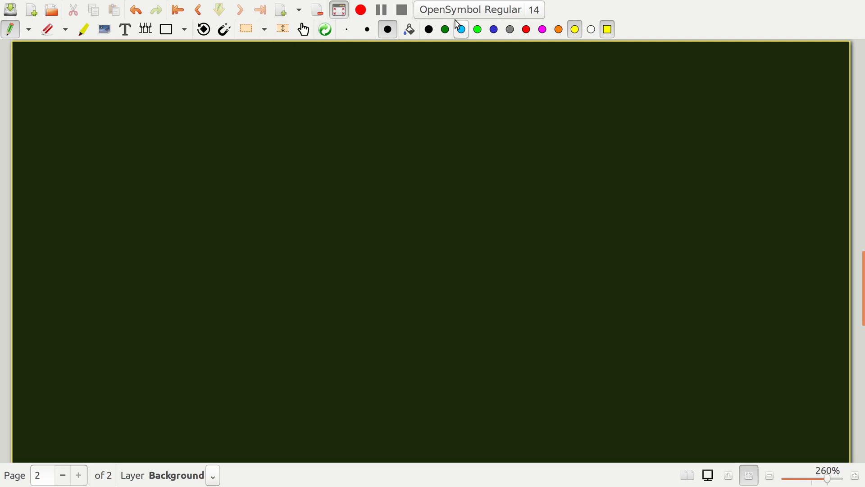
mouse_move(271, 92)
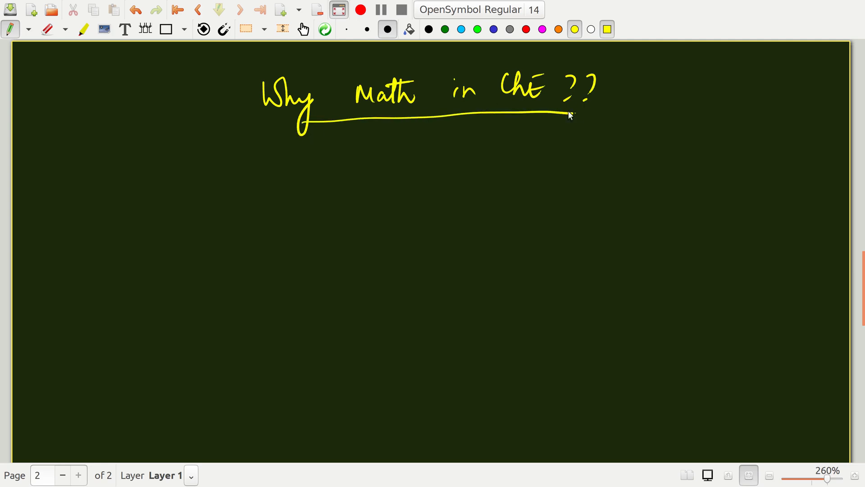
mouse_move(555, 114)
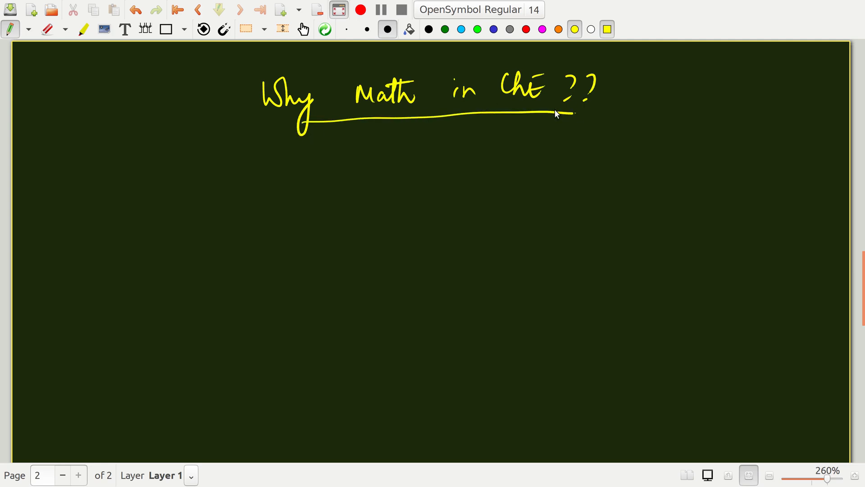
mouse_move(61, 184)
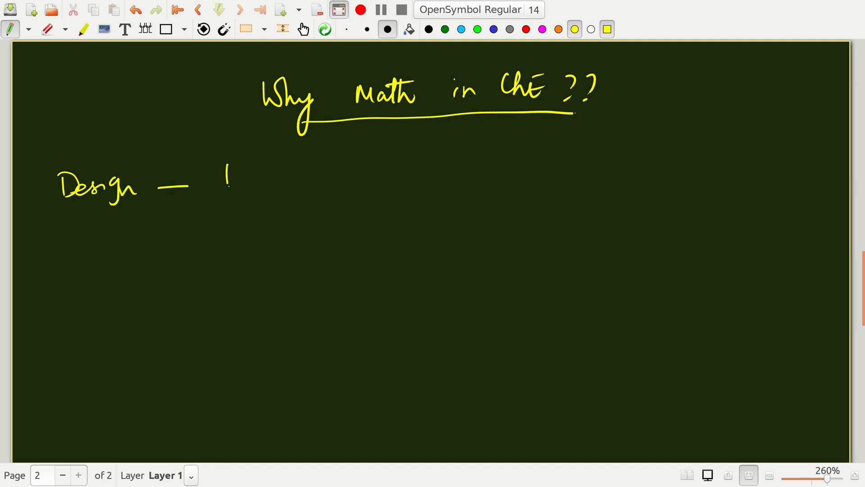
Step: List Heat exchanger, Distillation Column and Reactor under the Design line
drag(226, 177, 320, 177)
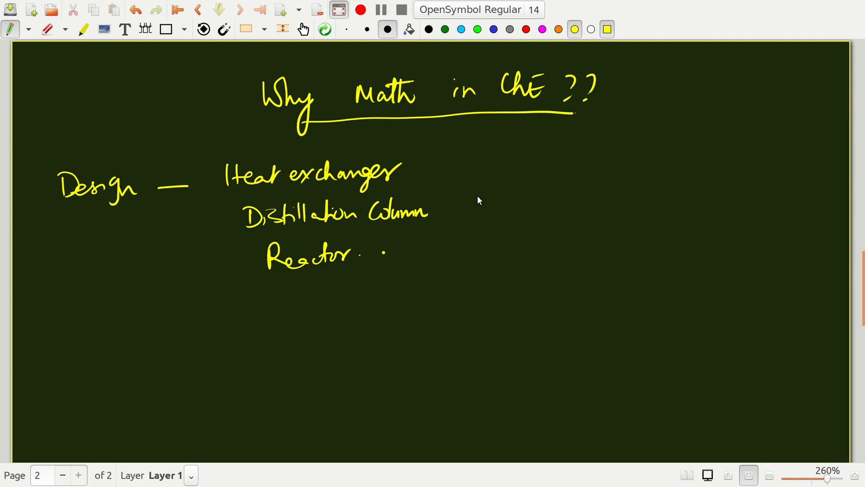
mouse_move(436, 200)
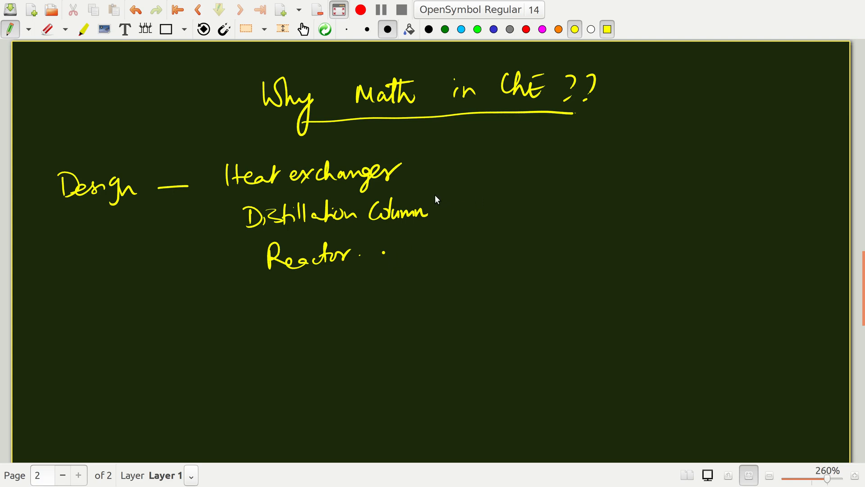
mouse_move(461, 157)
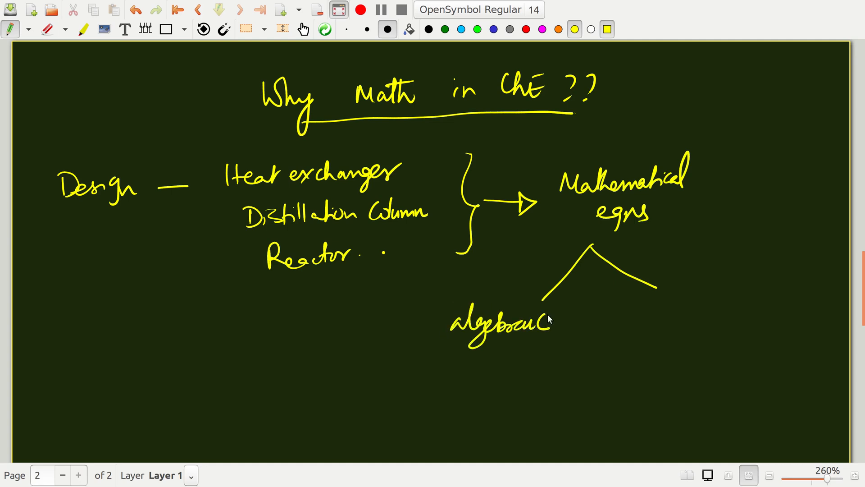
mouse_move(614, 321)
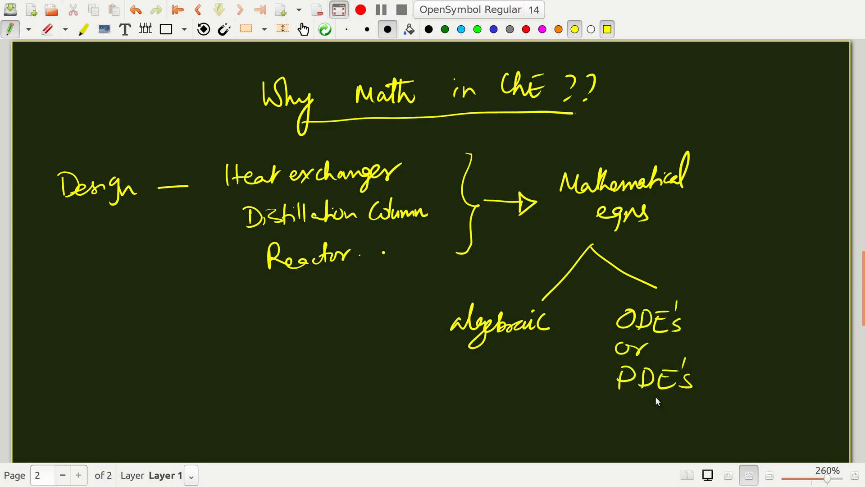
mouse_move(645, 391)
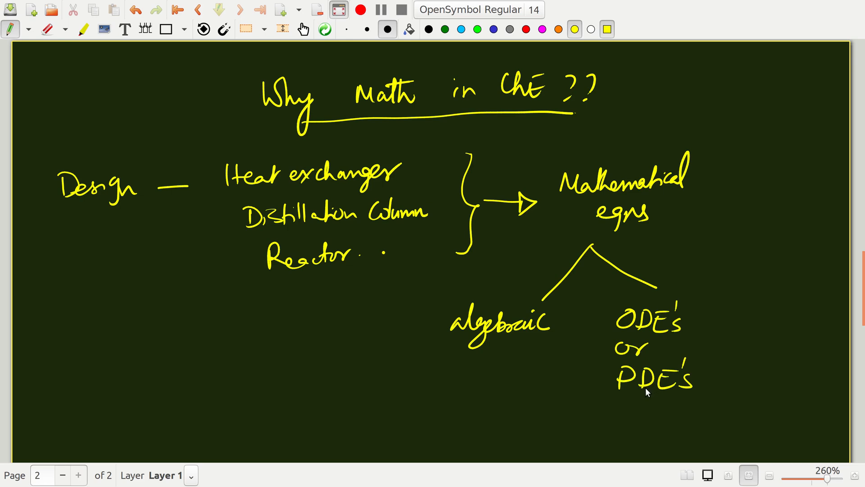
mouse_move(651, 392)
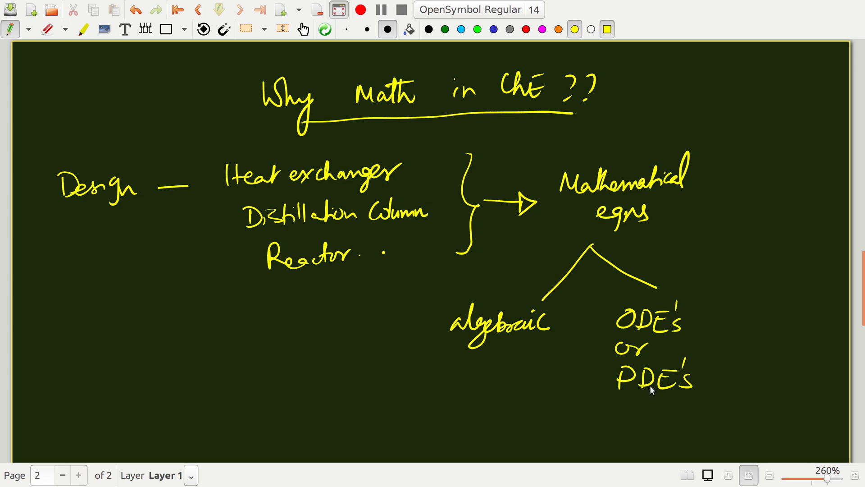
mouse_move(355, 280)
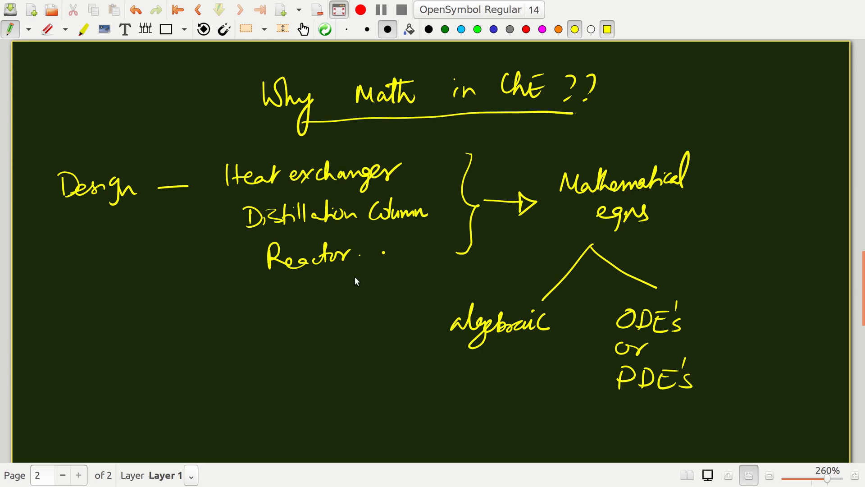
mouse_move(543, 30)
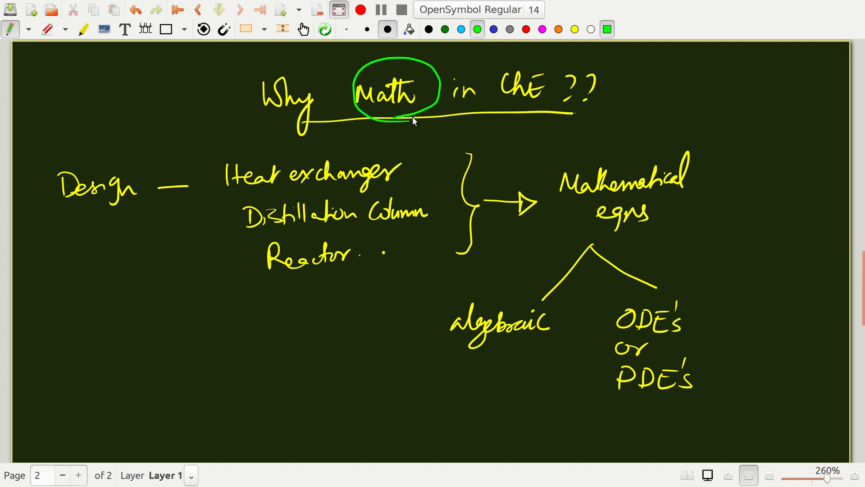
mouse_move(125, 325)
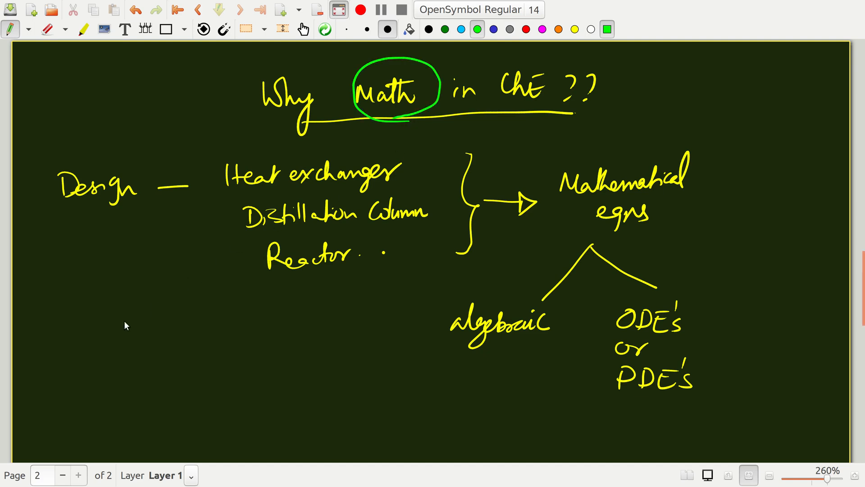
mouse_move(86, 344)
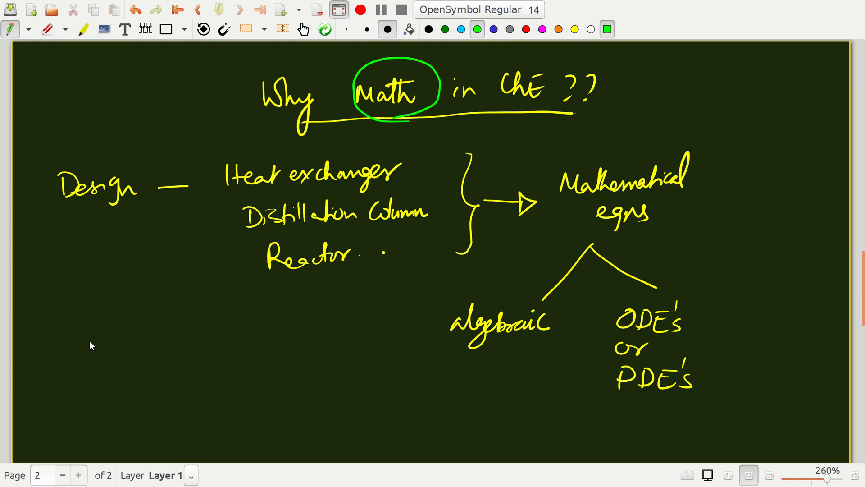
mouse_move(91, 352)
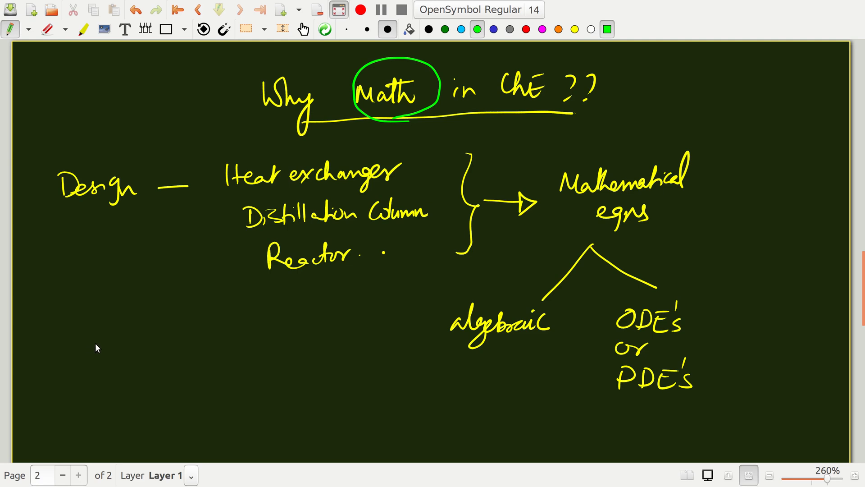
Step: Move to fresh space on page 2 and write the underlined green heading 'Objective:'
drag(64, 206, 141, 202)
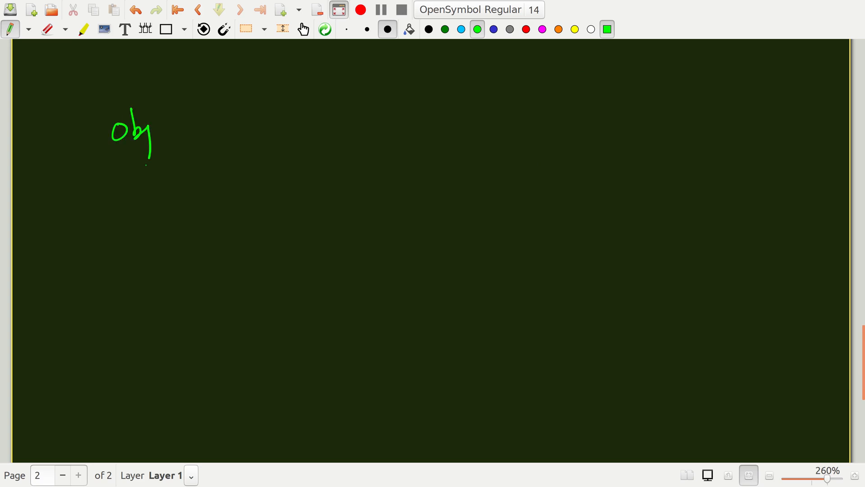
drag(155, 138, 221, 127)
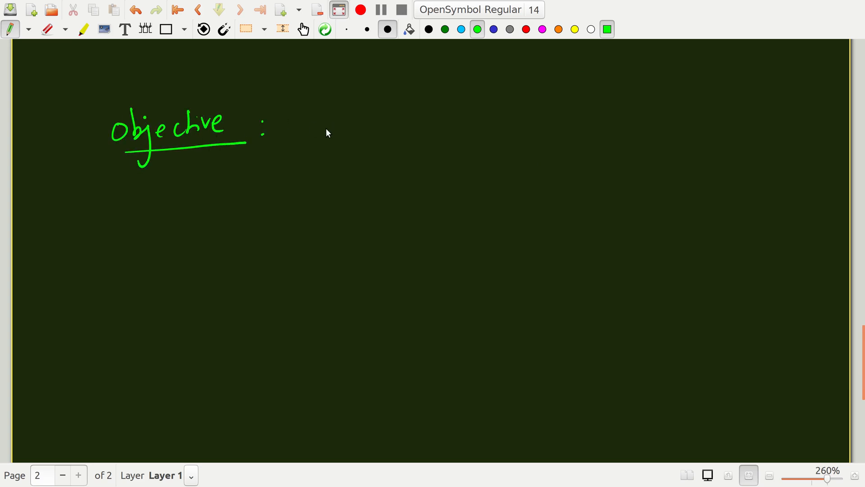
mouse_move(317, 136)
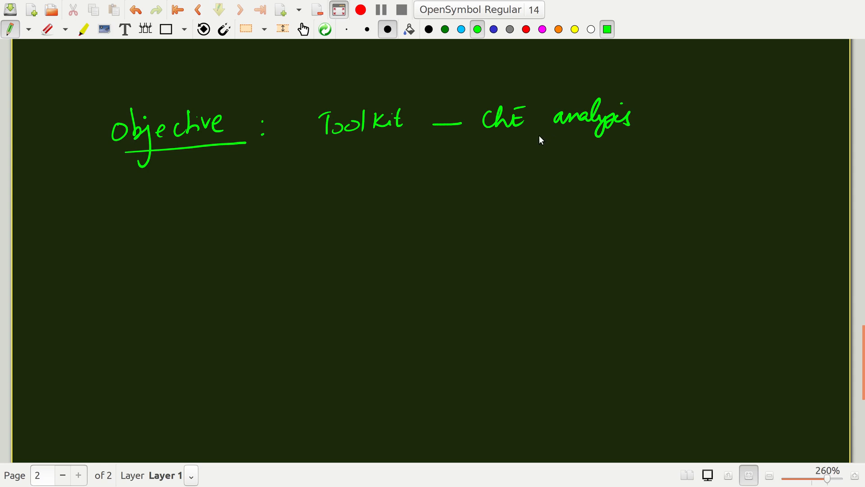
mouse_move(523, 143)
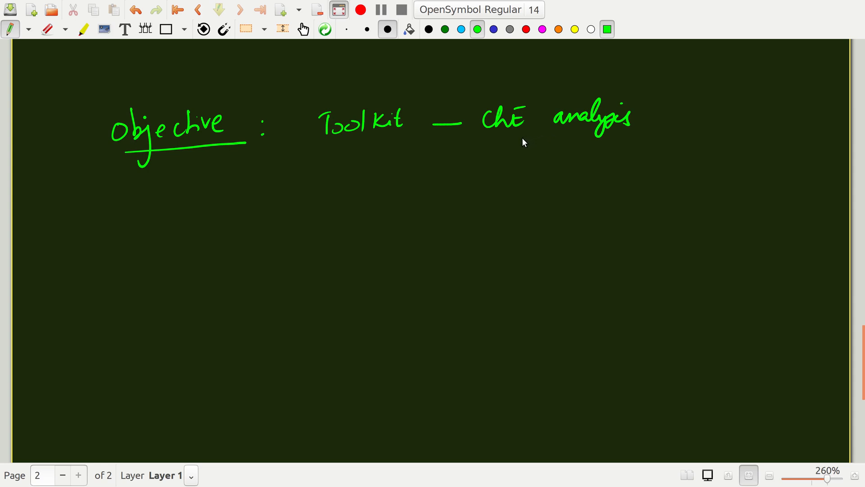
mouse_move(335, 92)
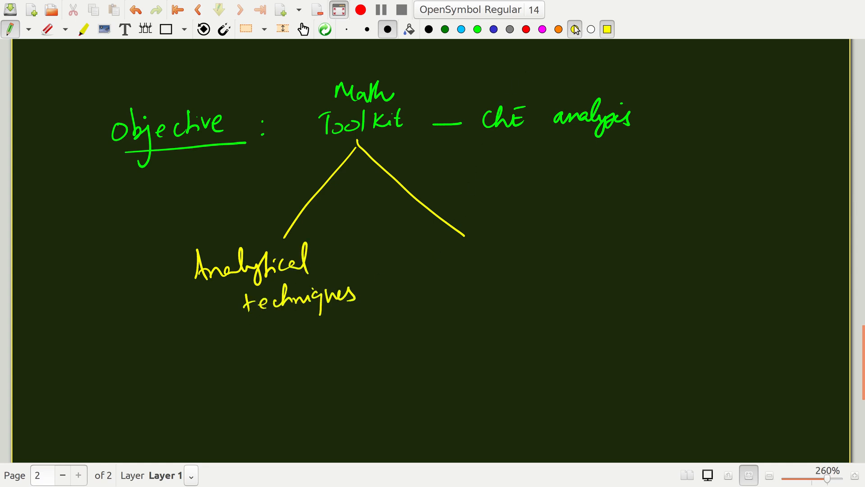
Step: Write Numerical Techniques in orange, then circle Analytical techniques in green
click(558, 29)
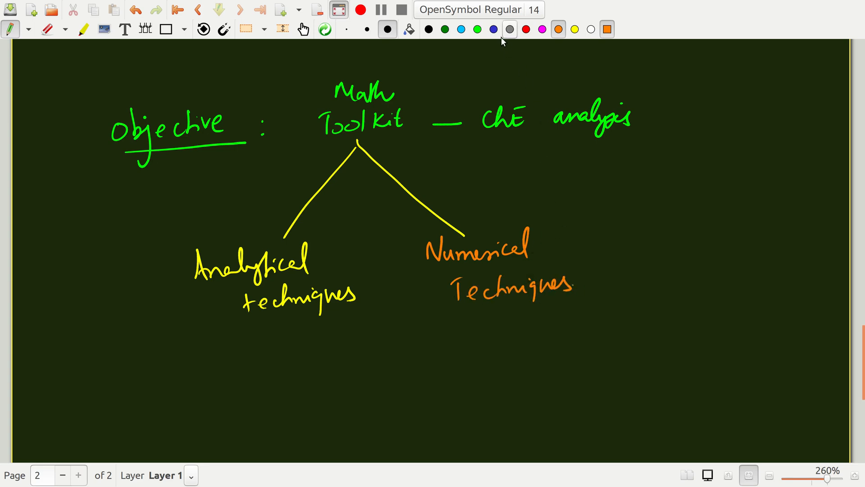
click(477, 29)
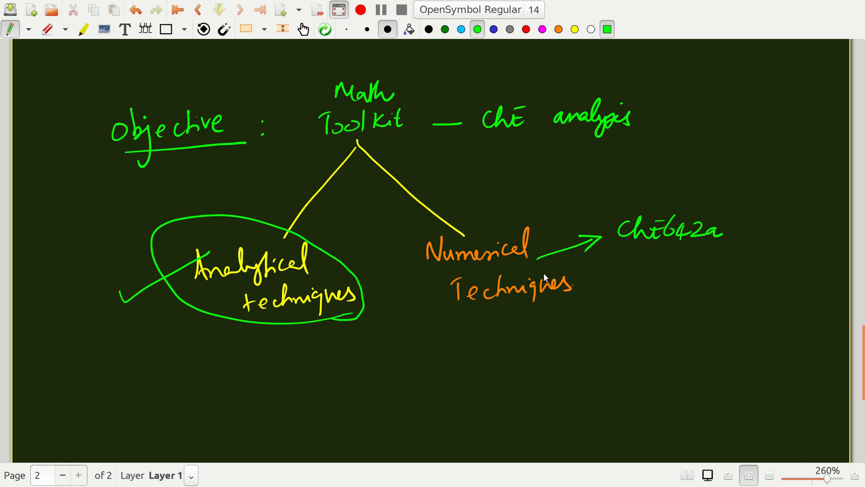
mouse_move(339, 292)
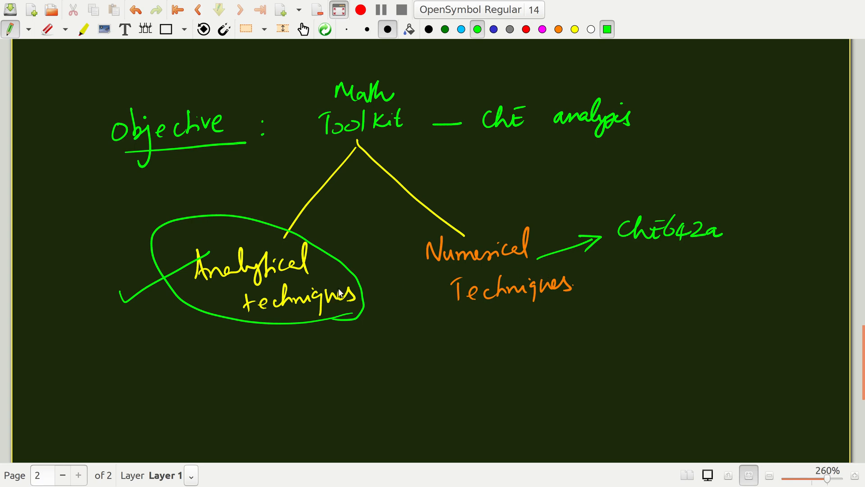
mouse_move(363, 316)
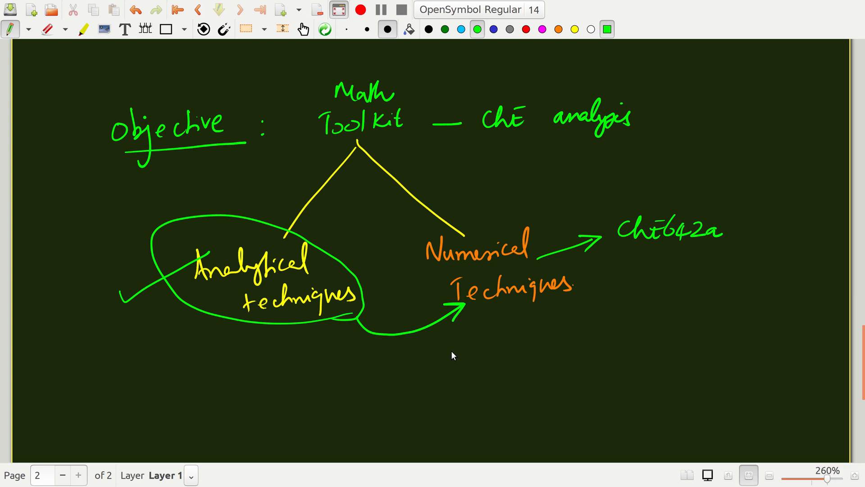
mouse_move(442, 354)
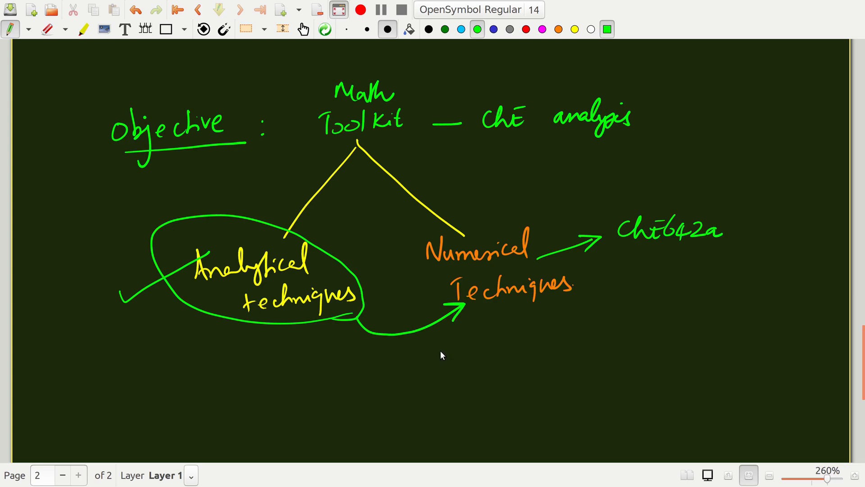
mouse_move(411, 335)
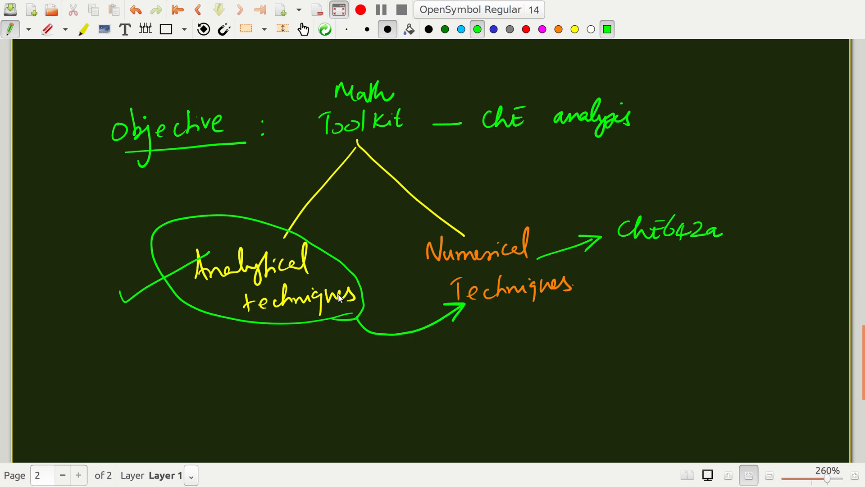
Step: Write 2x + 3 = 7 solved to a circled x = 2, labelled 'analytical solution'
scroll(down, 3)
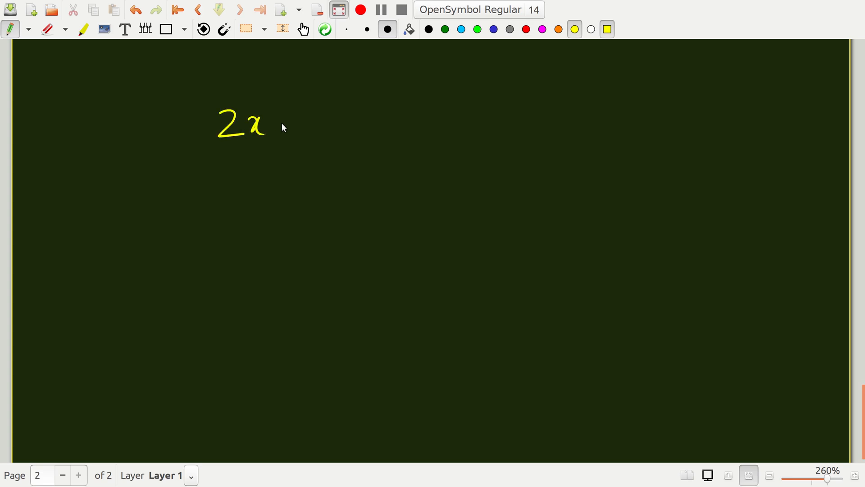
drag(282, 127, 389, 129)
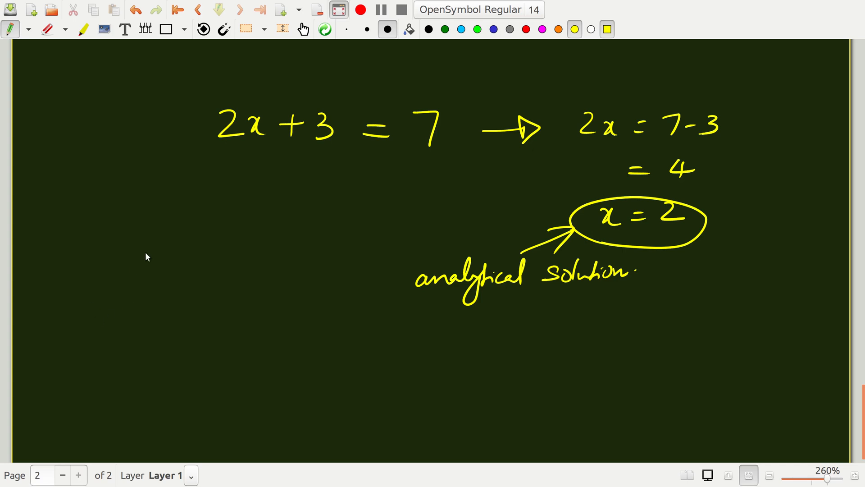
mouse_move(126, 132)
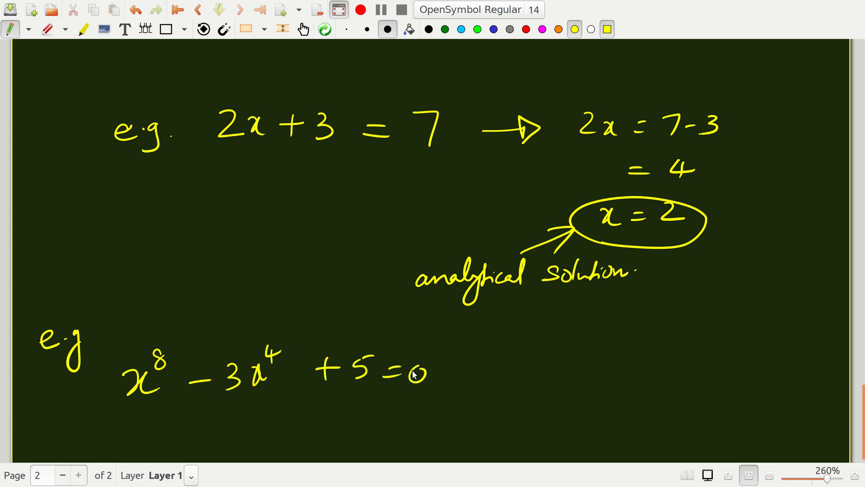
mouse_move(481, 362)
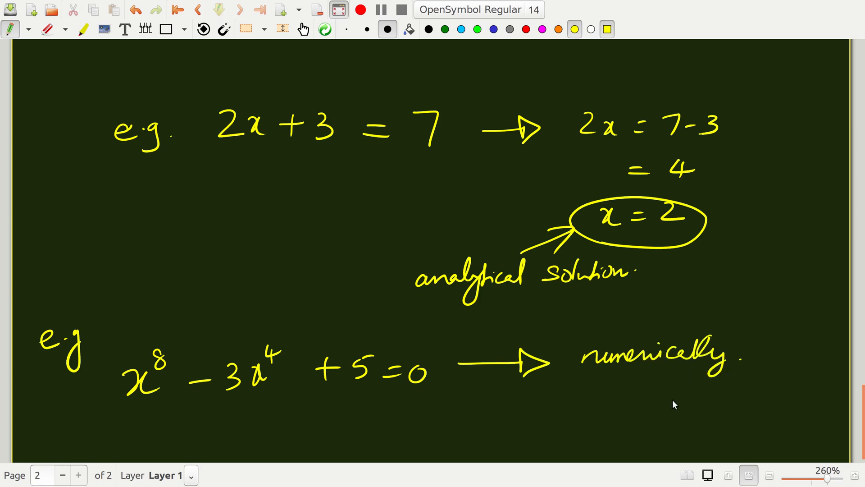
mouse_move(654, 399)
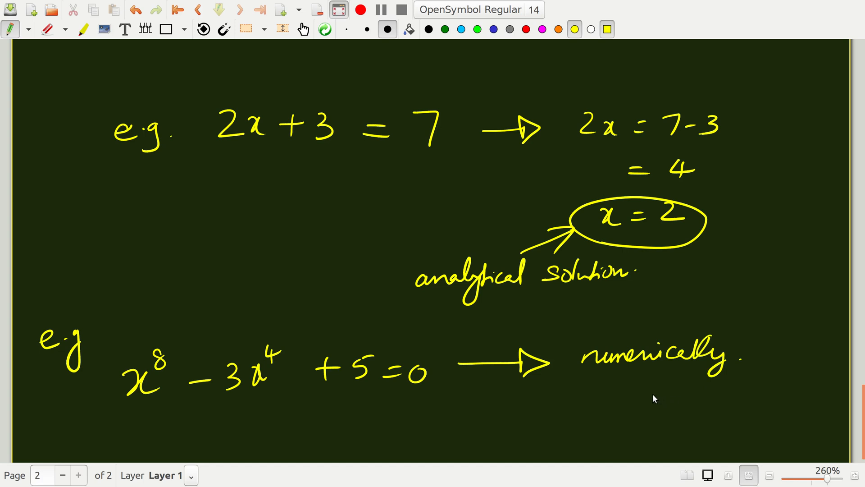
mouse_move(635, 393)
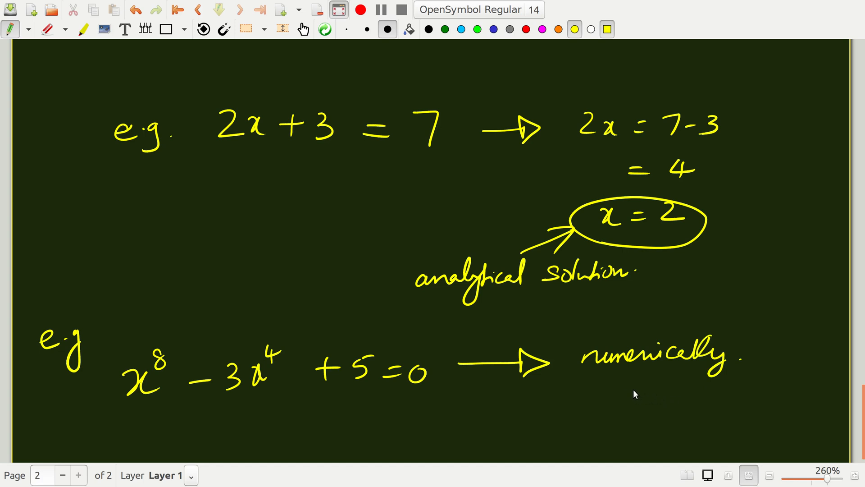
mouse_move(636, 382)
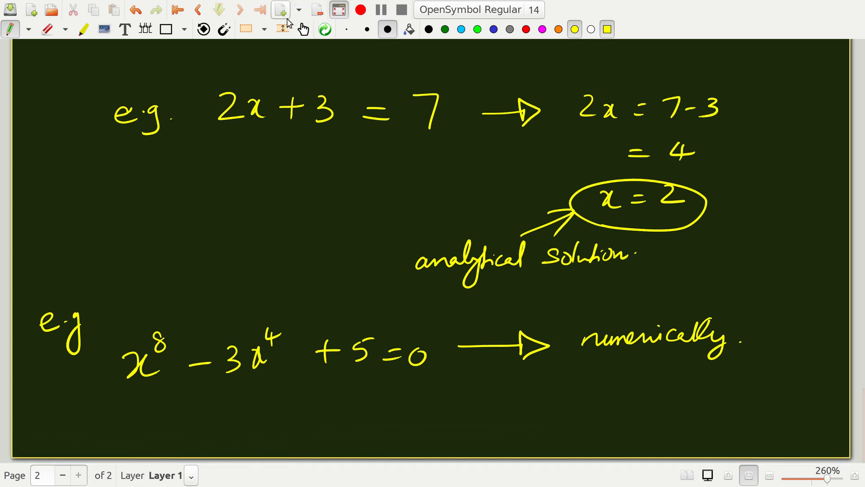
Step: Add page 3 headed 'Numerical Methods → Analytical Methods', marking Analytical Methods 'This Course' in green
click(279, 9)
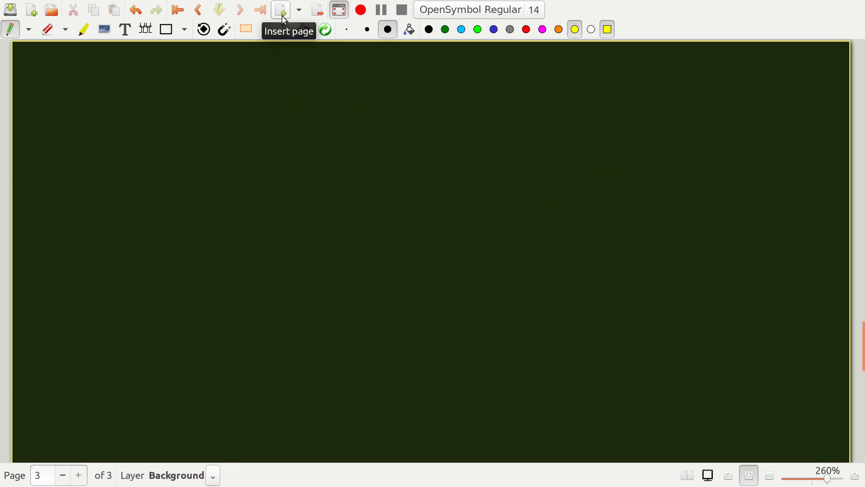
mouse_move(208, 108)
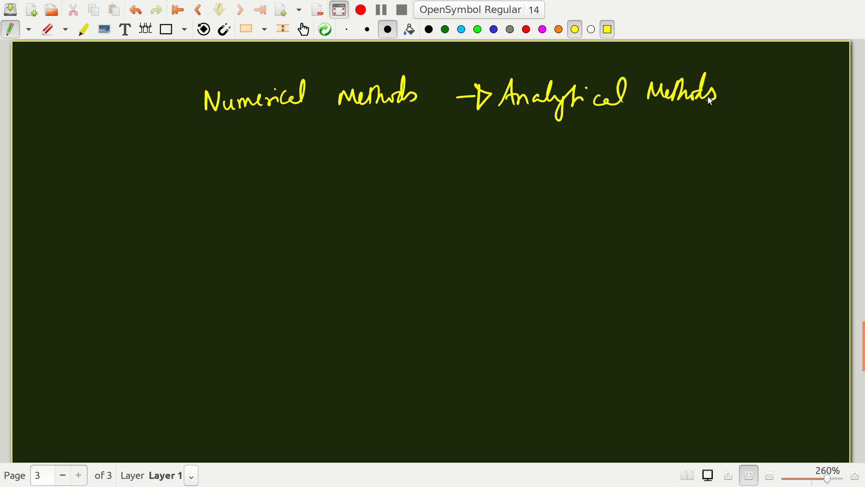
mouse_move(528, 123)
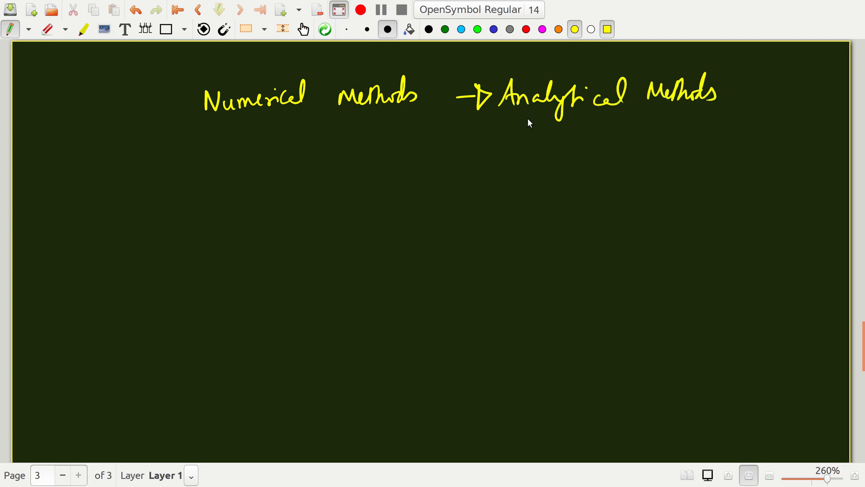
mouse_move(533, 122)
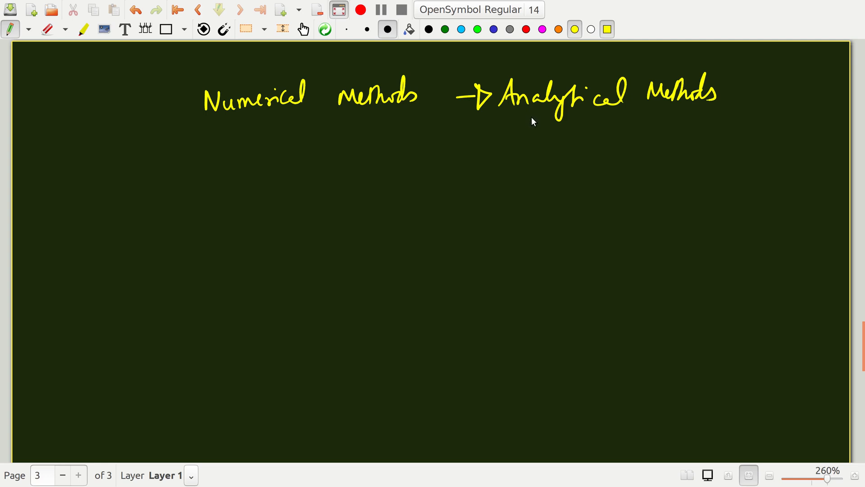
mouse_move(476, 125)
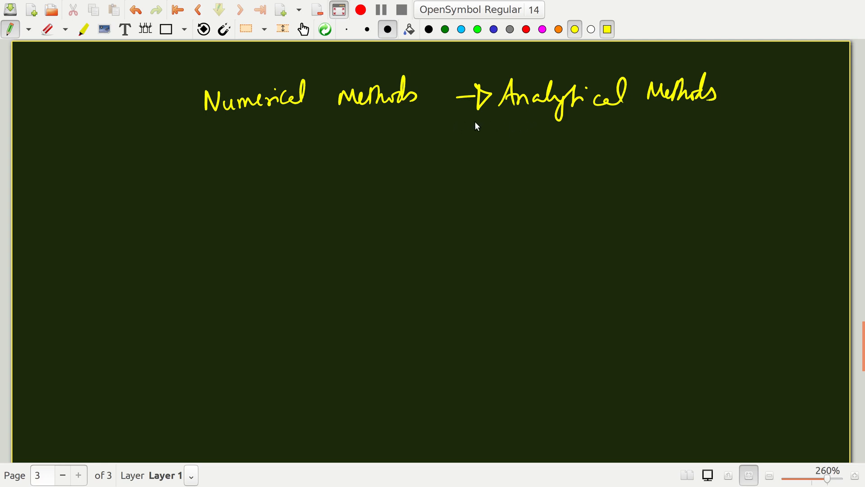
mouse_move(430, 143)
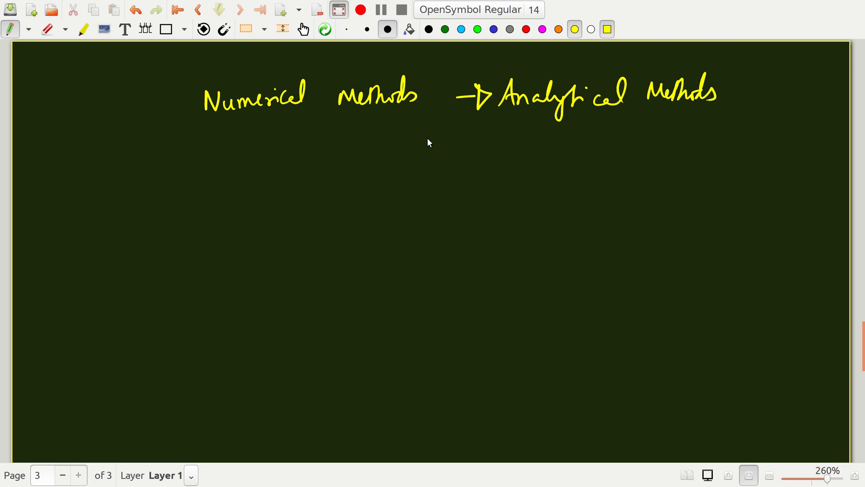
mouse_move(451, 140)
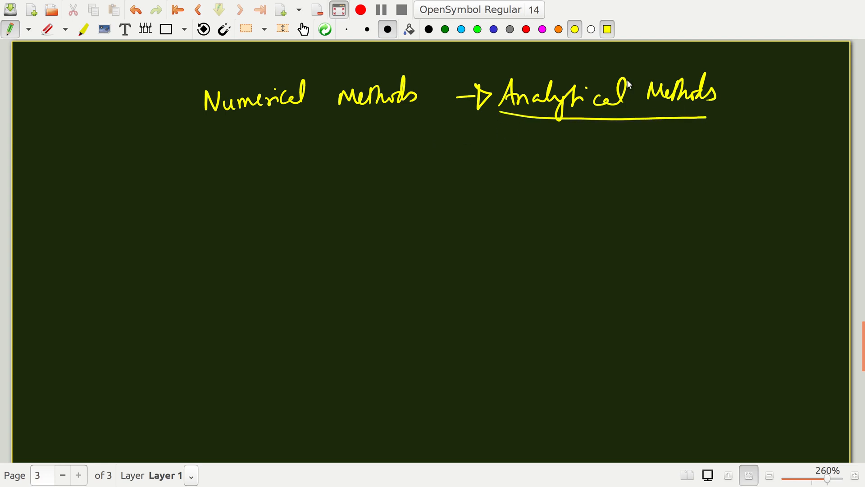
click(477, 29)
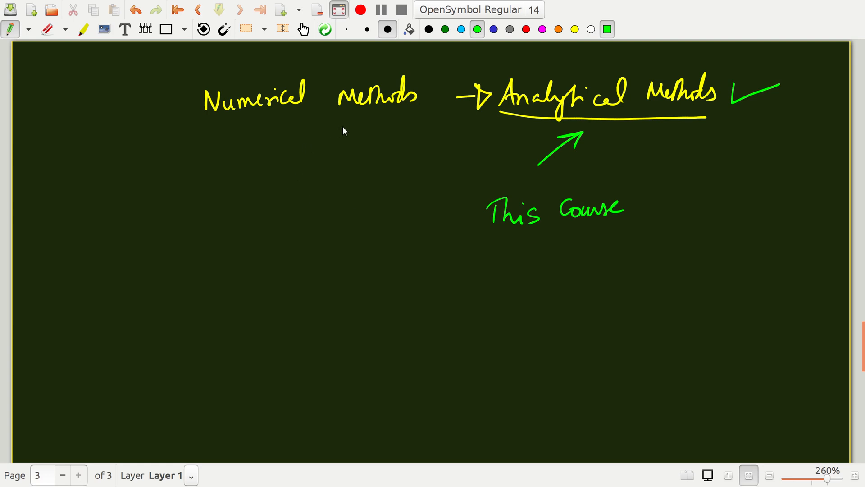
mouse_move(340, 148)
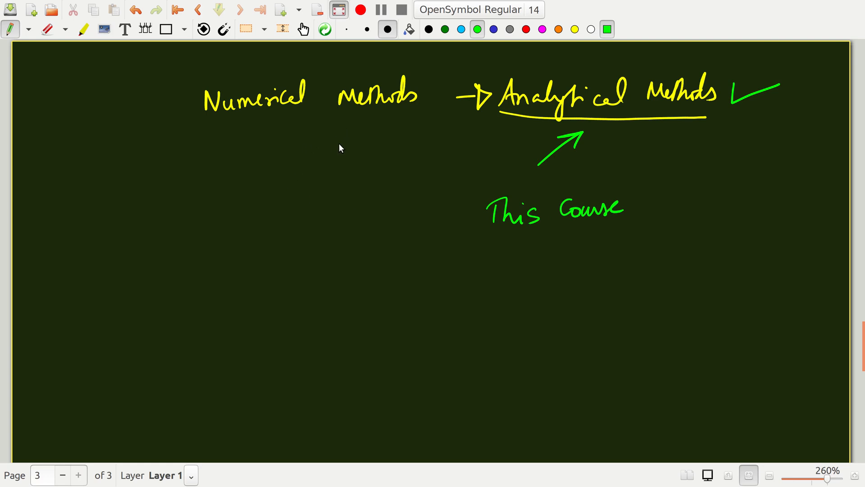
mouse_move(338, 157)
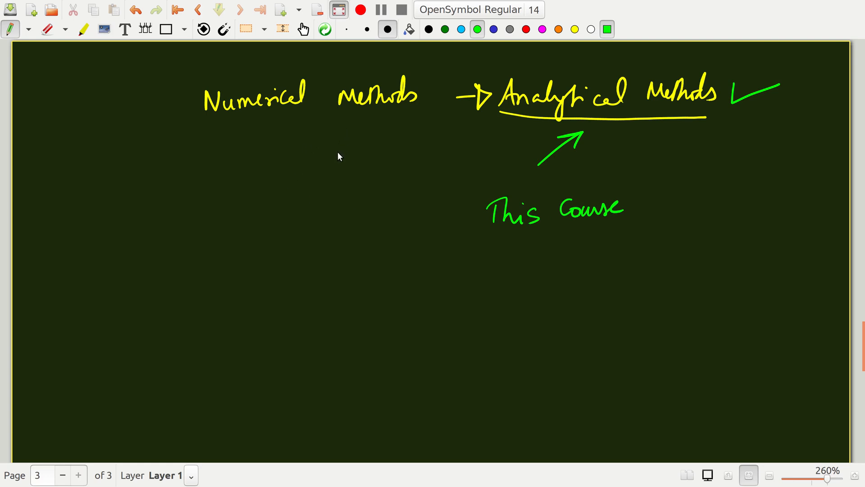
mouse_move(332, 160)
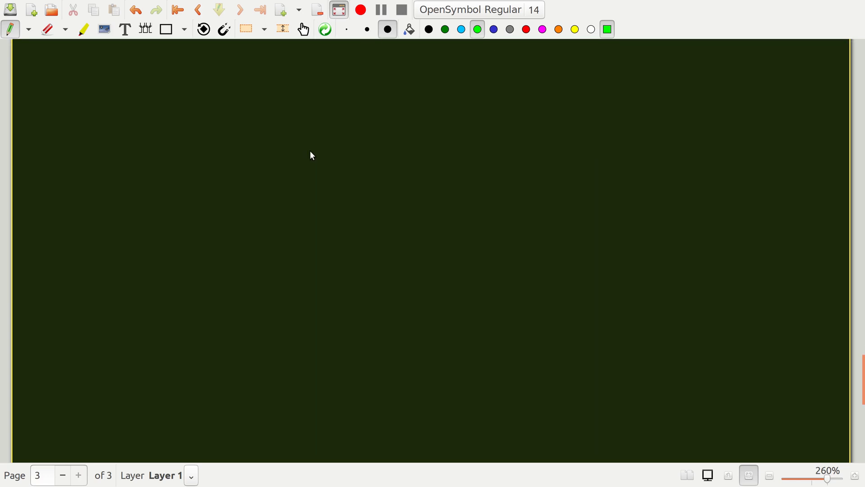
mouse_move(82, 86)
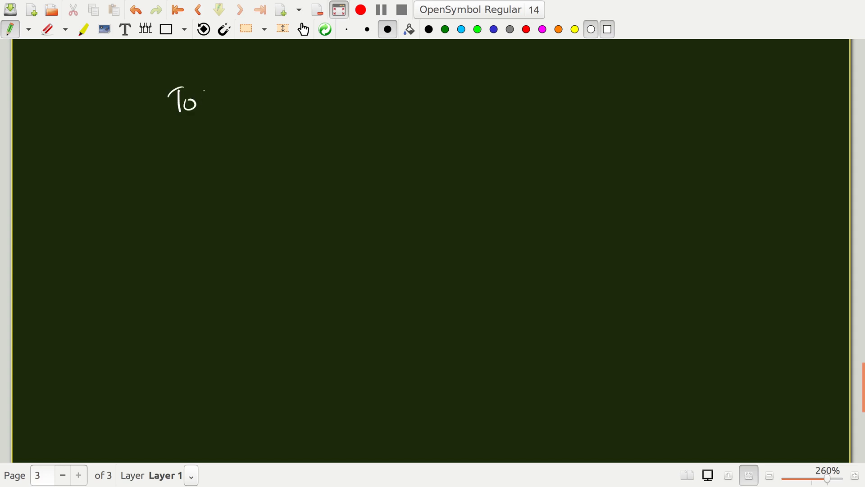
Step: Handwrite the white heading 'Topics to be covered:' further down page 3
drag(198, 102, 281, 102)
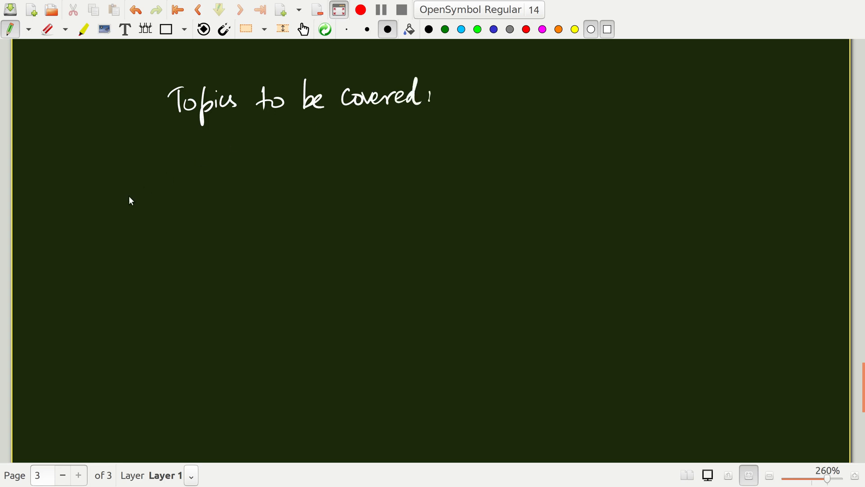
mouse_move(145, 187)
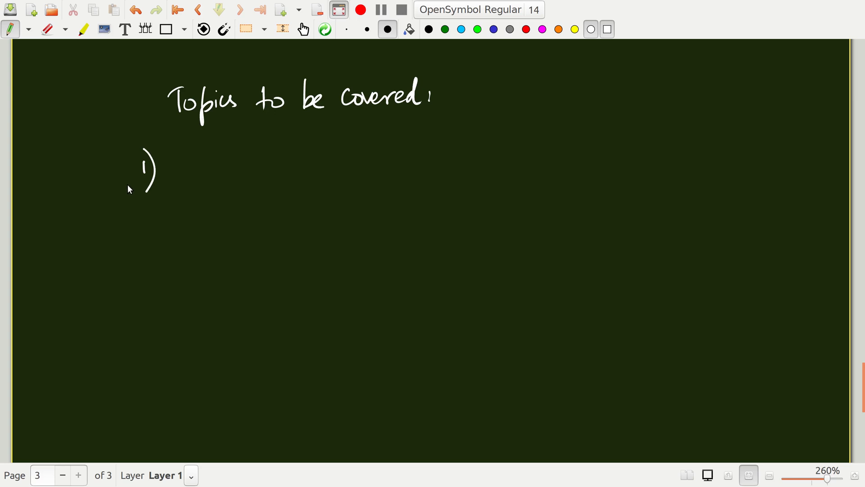
mouse_move(121, 193)
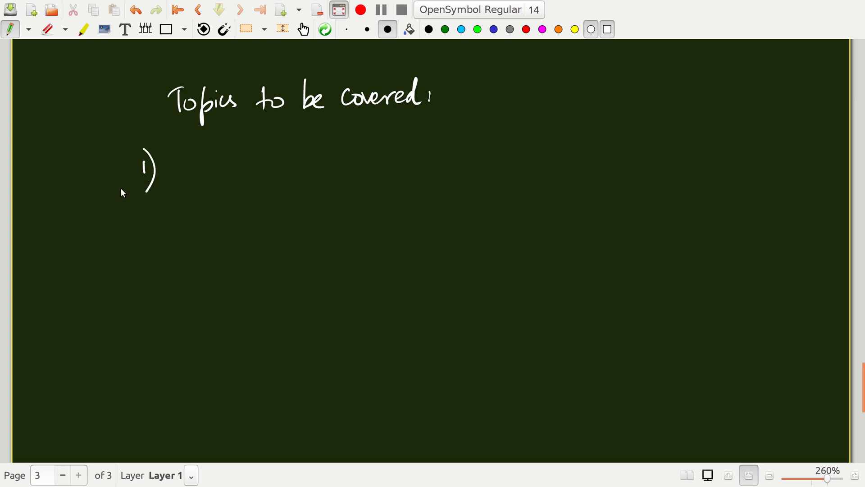
mouse_move(175, 167)
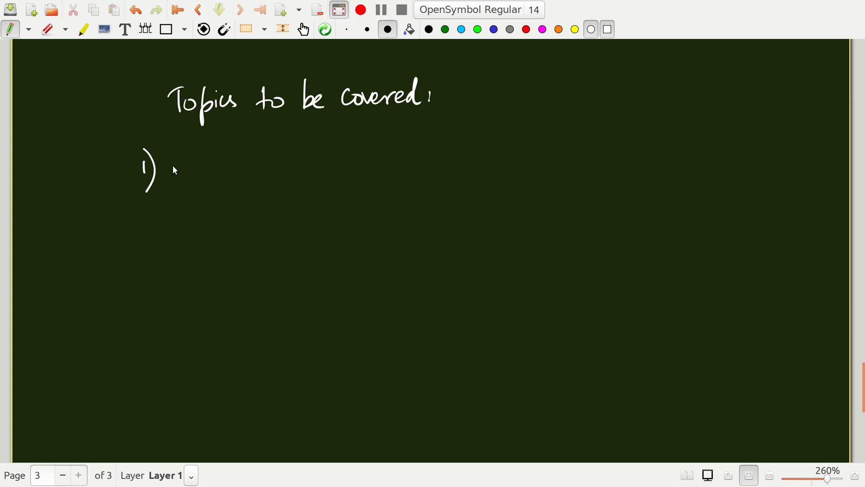
mouse_move(183, 165)
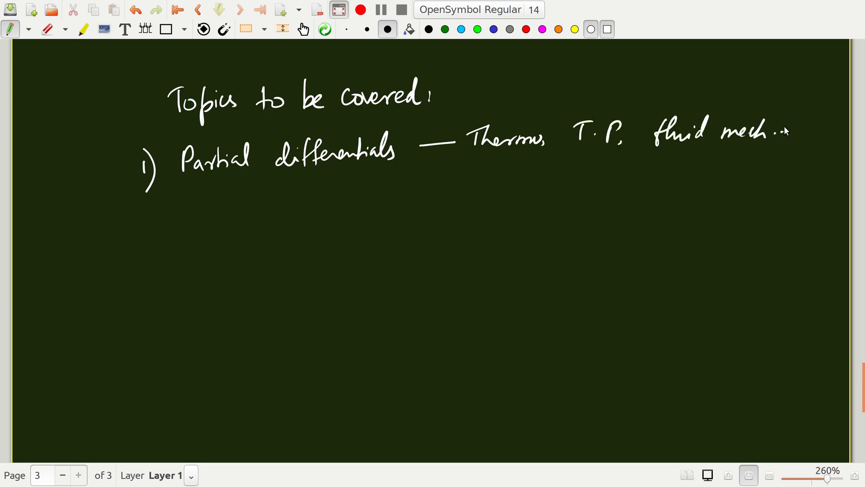
mouse_move(622, 186)
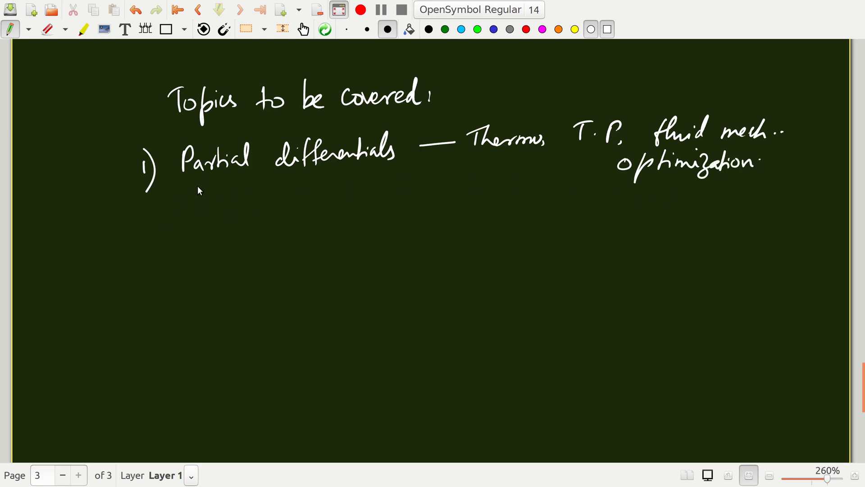
mouse_move(196, 194)
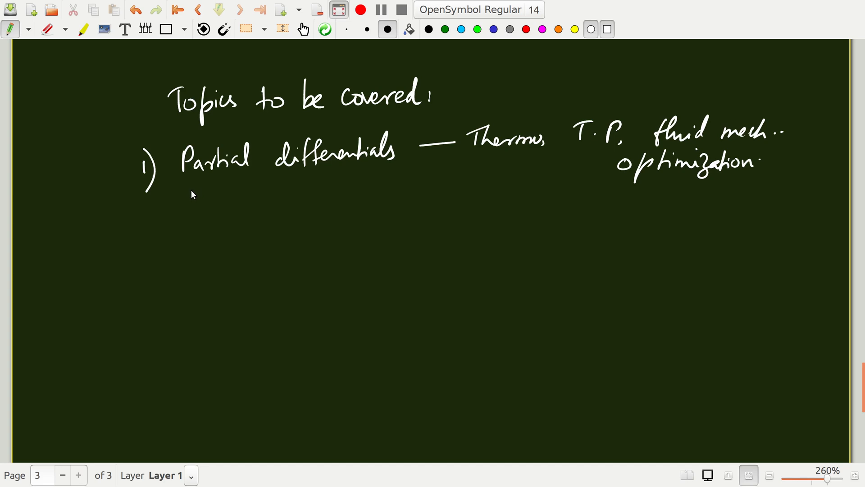
mouse_move(147, 225)
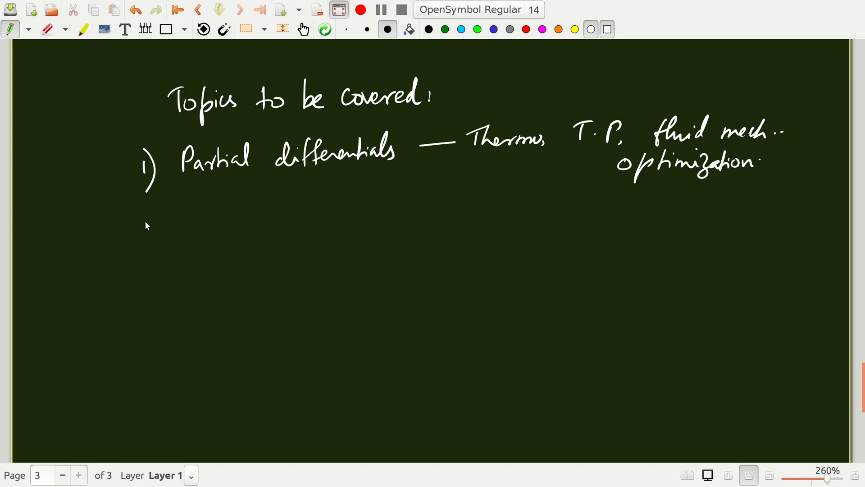
Step: Handwrite '2) Complex variables' with its uses, process control and T.P
drag(149, 212, 171, 231)
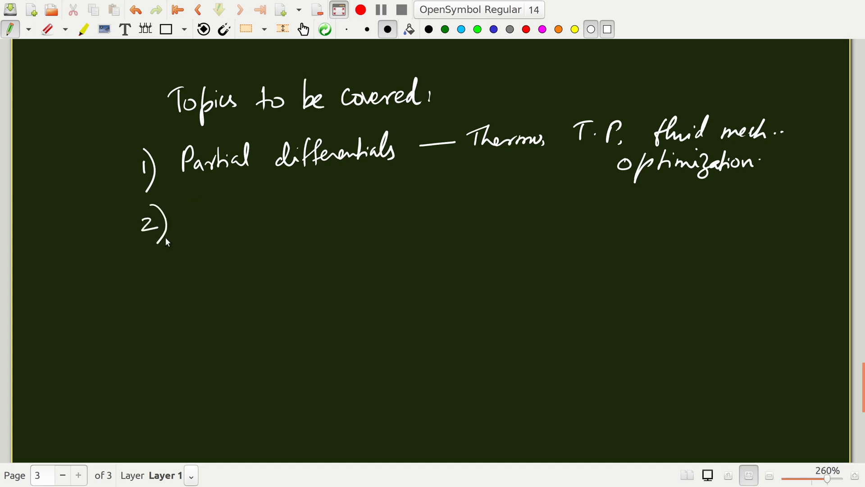
mouse_move(187, 236)
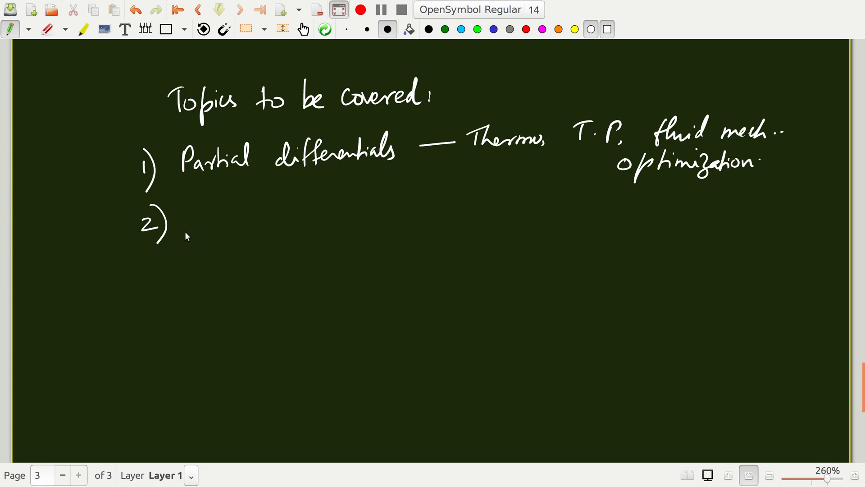
mouse_move(189, 234)
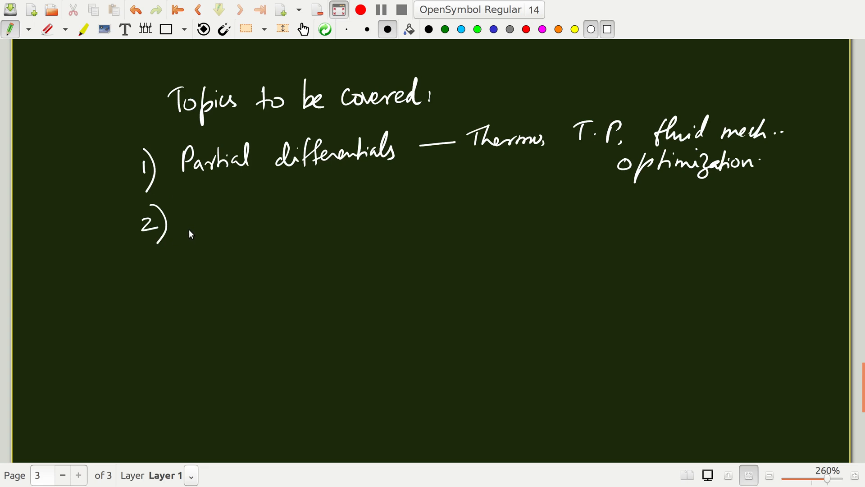
mouse_move(335, 206)
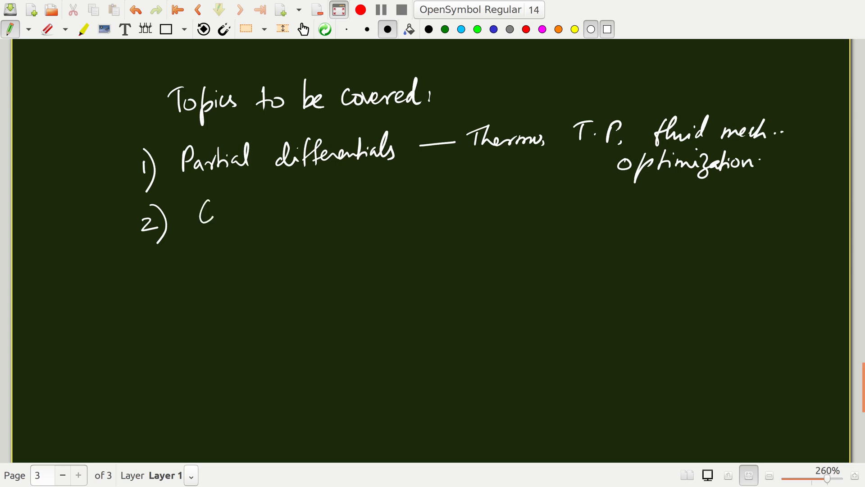
drag(215, 215, 282, 212)
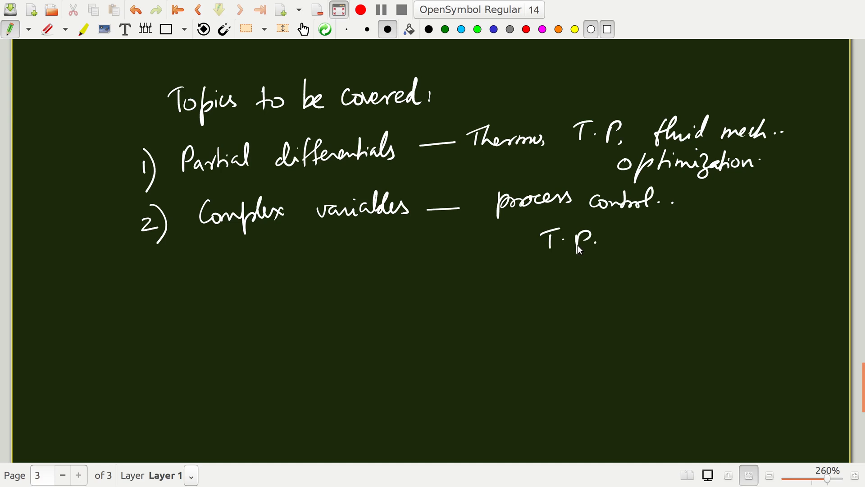
mouse_move(202, 260)
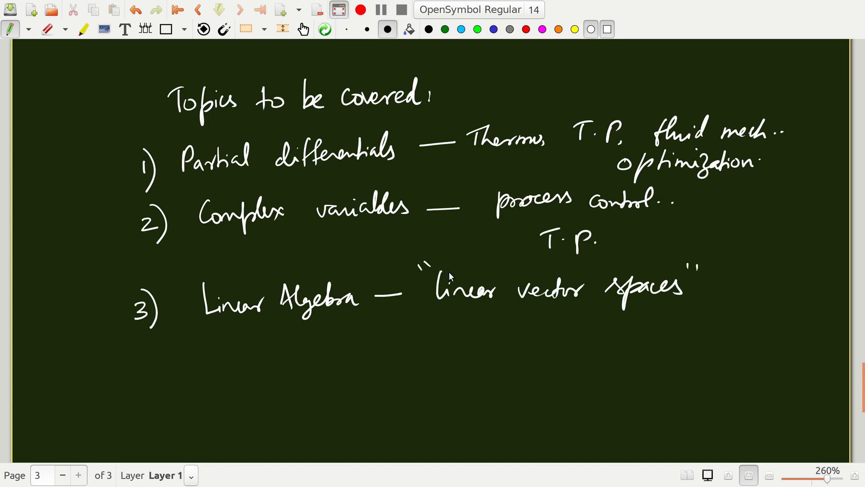
mouse_move(330, 307)
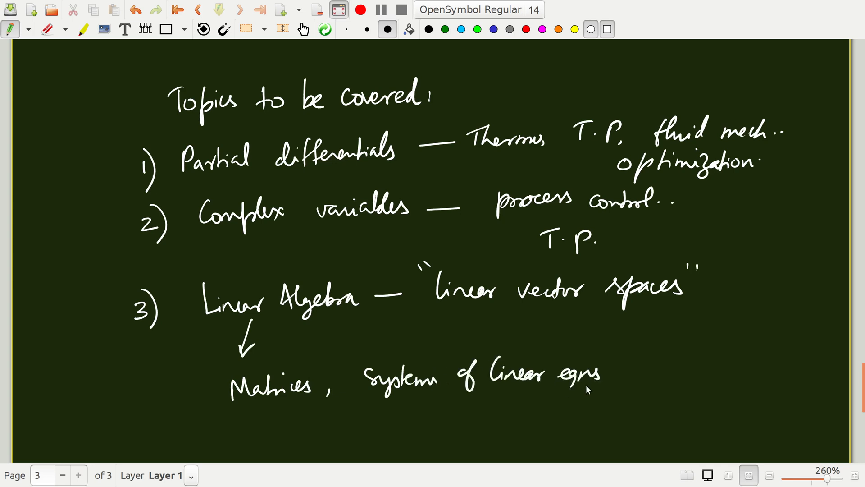
Step: Finish the linear eqns branch and add the arrowed 'wider implication & applicability' note
click(609, 376)
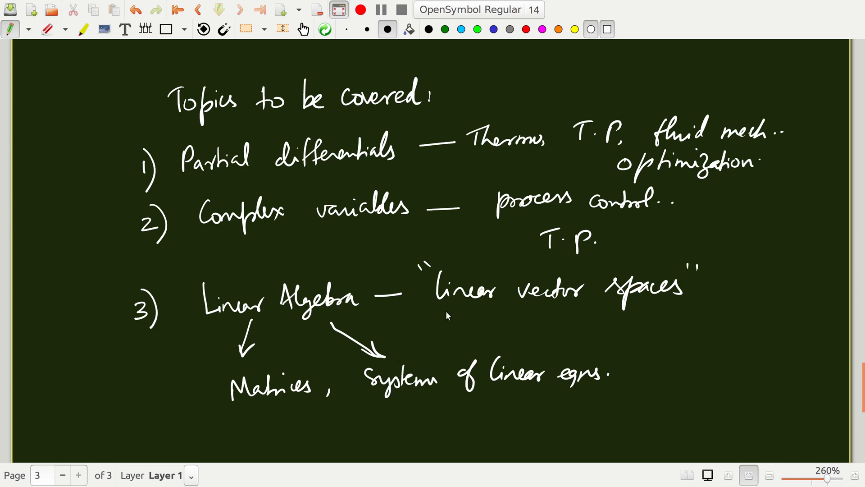
mouse_move(465, 313)
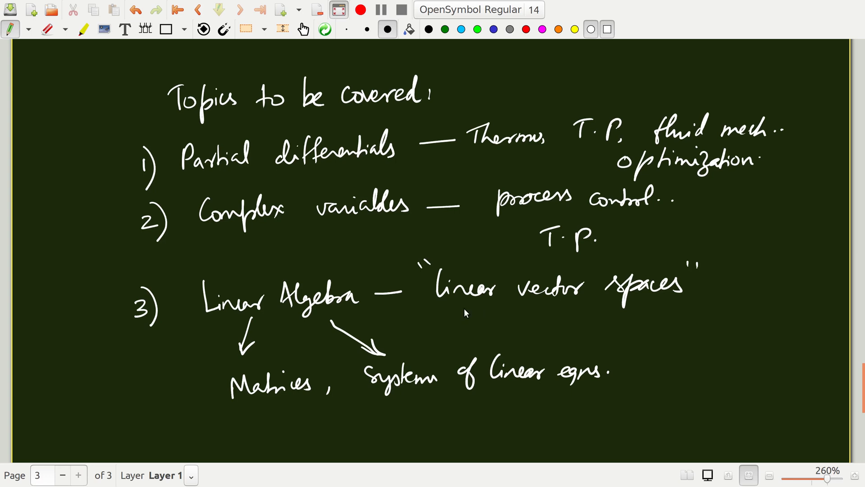
scroll(down, 3)
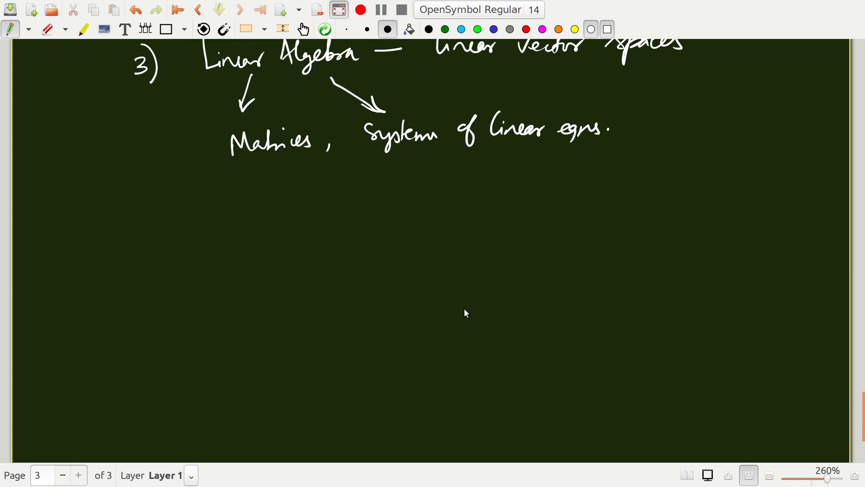
drag(287, 174, 312, 201)
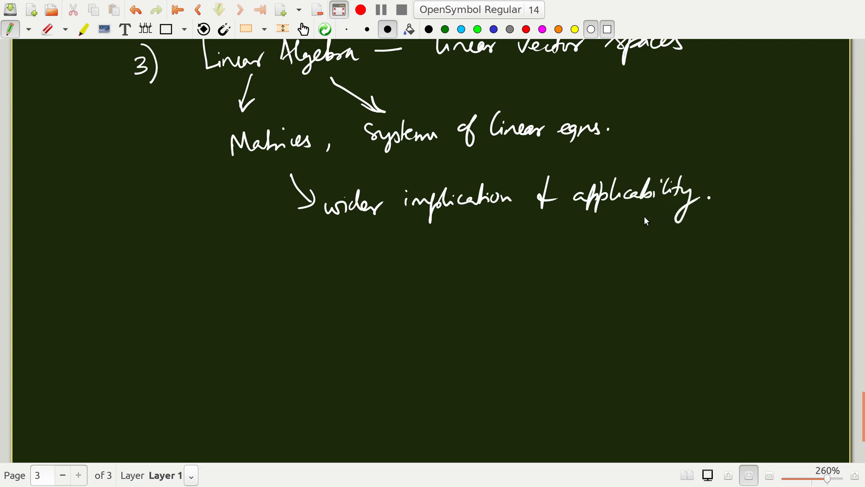
mouse_move(245, 263)
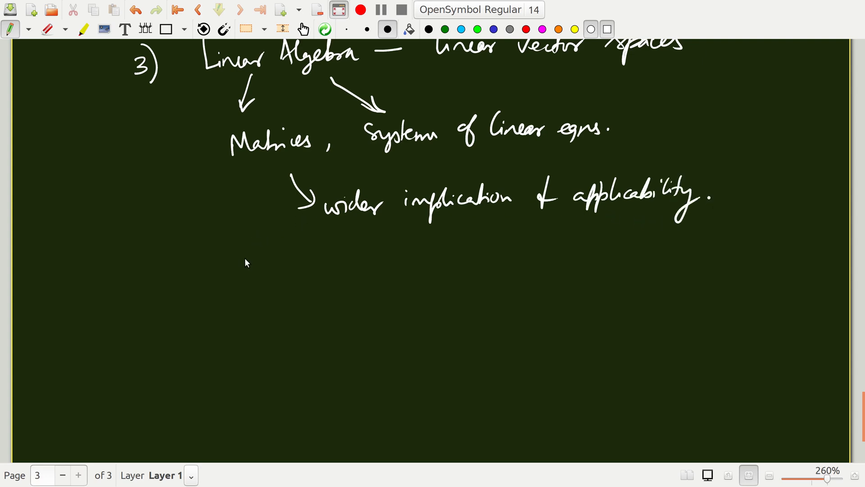
mouse_move(255, 268)
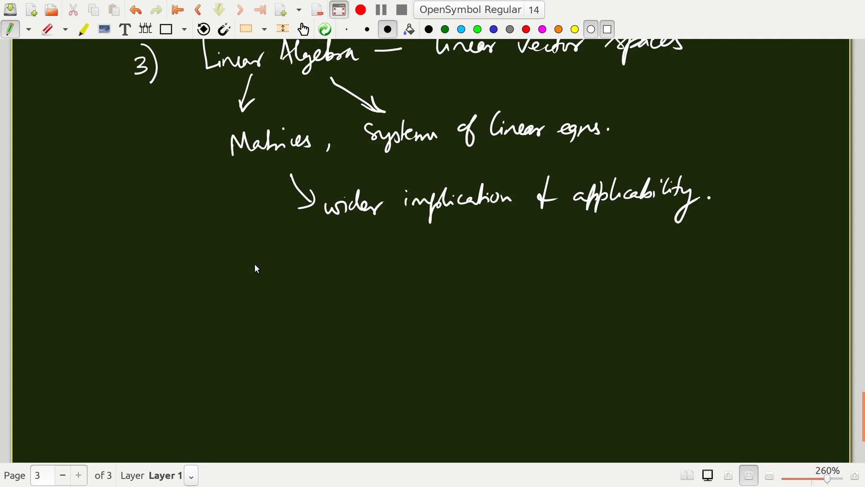
mouse_move(248, 278)
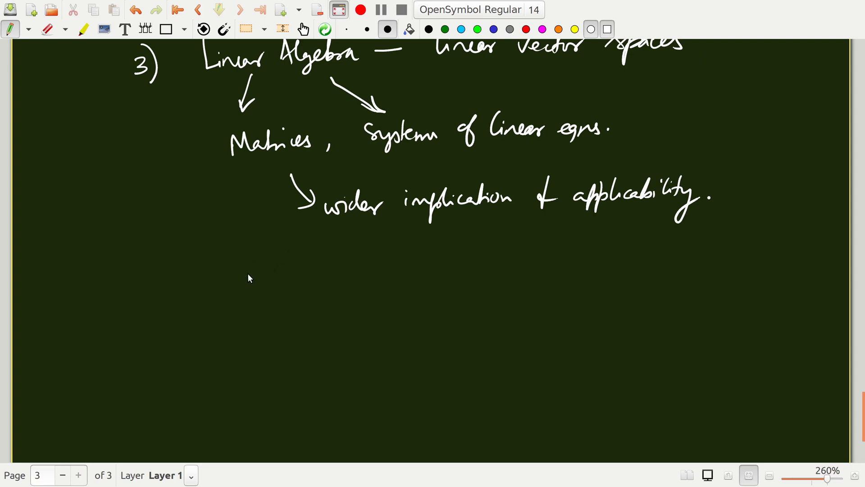
mouse_move(259, 278)
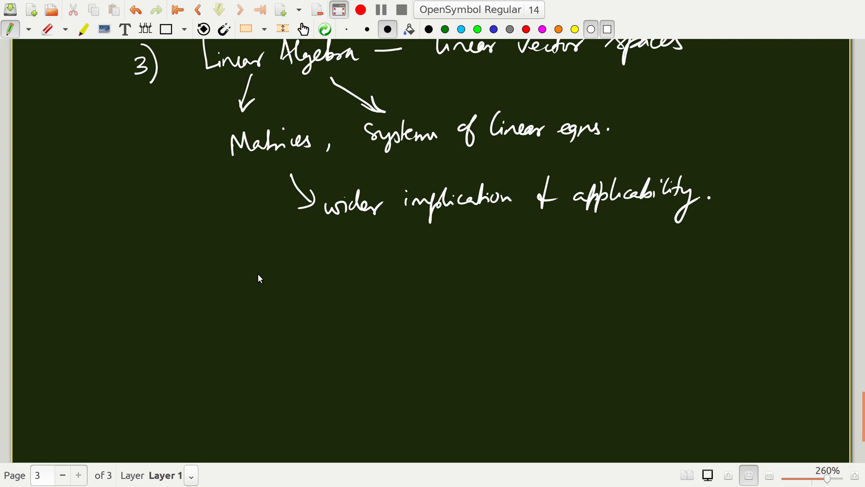
mouse_move(255, 282)
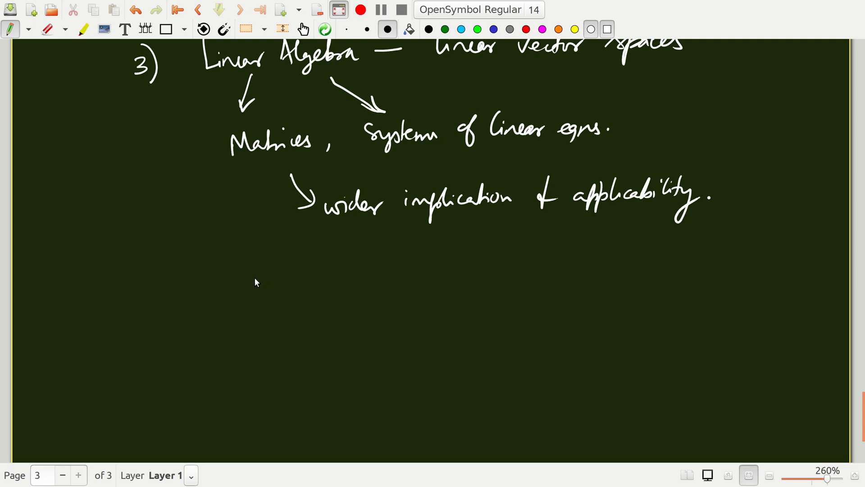
mouse_move(237, 278)
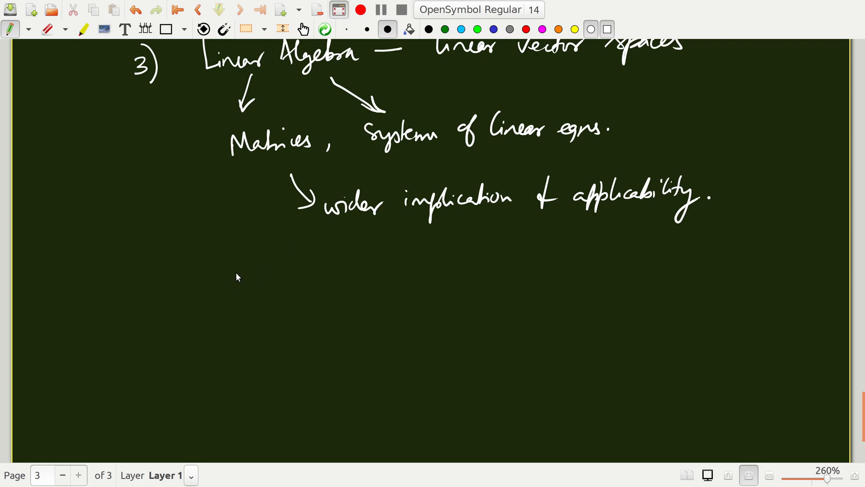
mouse_move(226, 285)
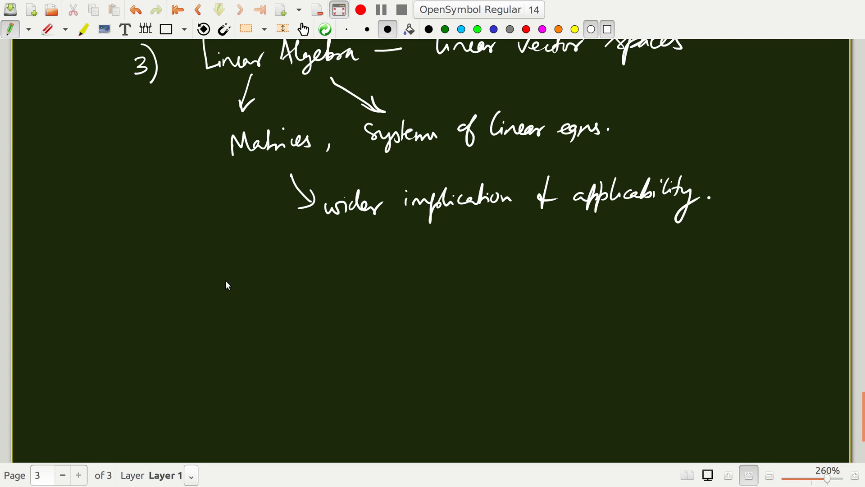
mouse_move(231, 282)
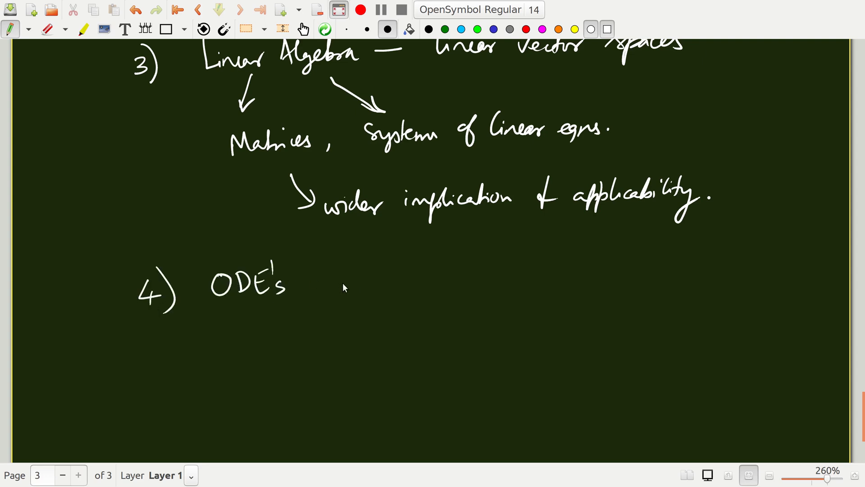
mouse_move(308, 295)
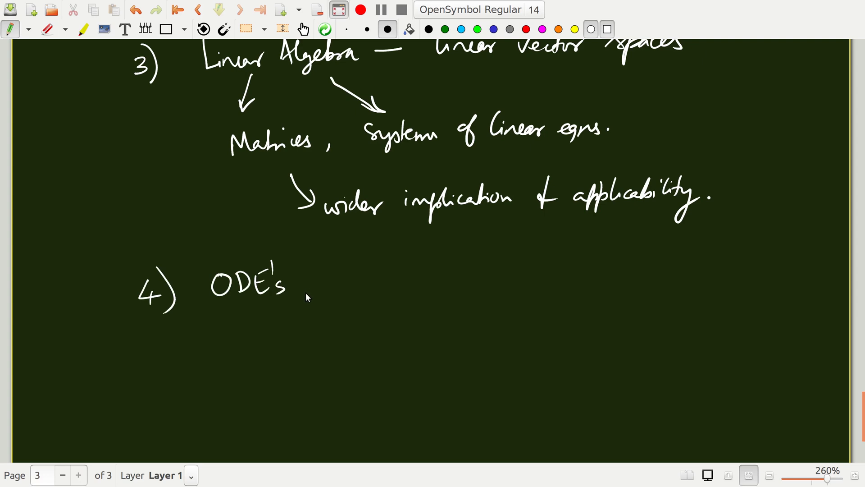
mouse_move(303, 295)
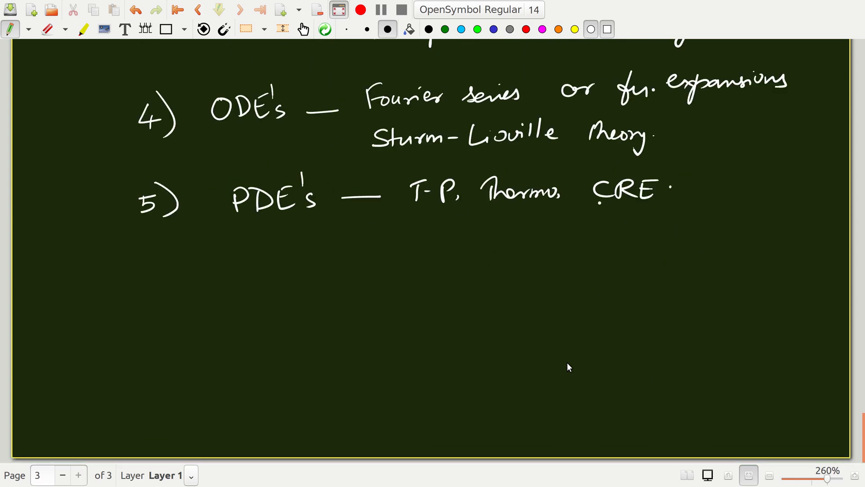
mouse_move(319, 47)
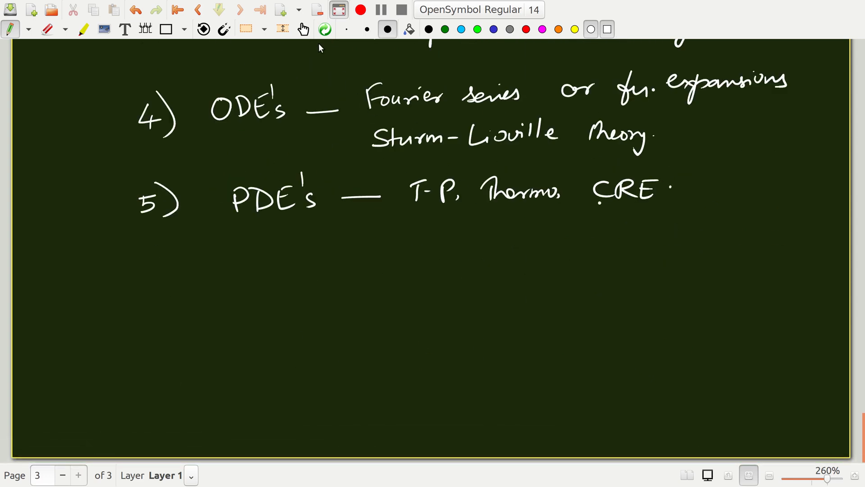
Step: Add a new page and handwrite the yellow Textbook line: Riley, Hobson & Bence
click(280, 10)
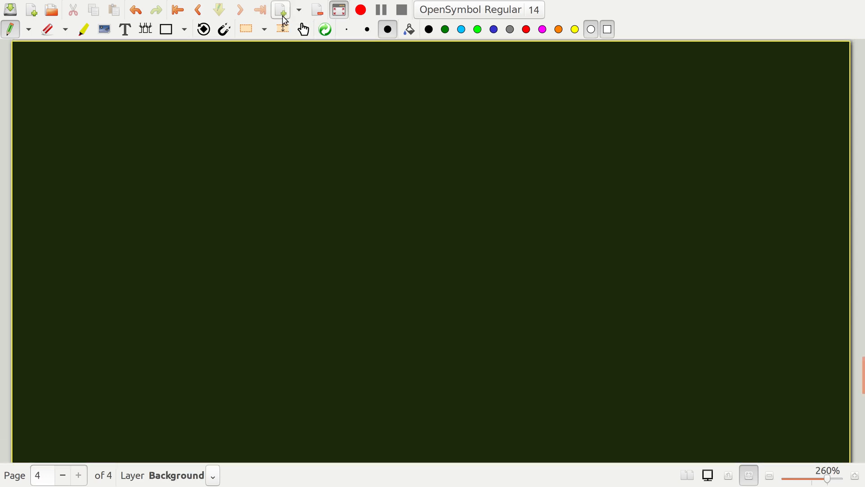
mouse_move(280, 9)
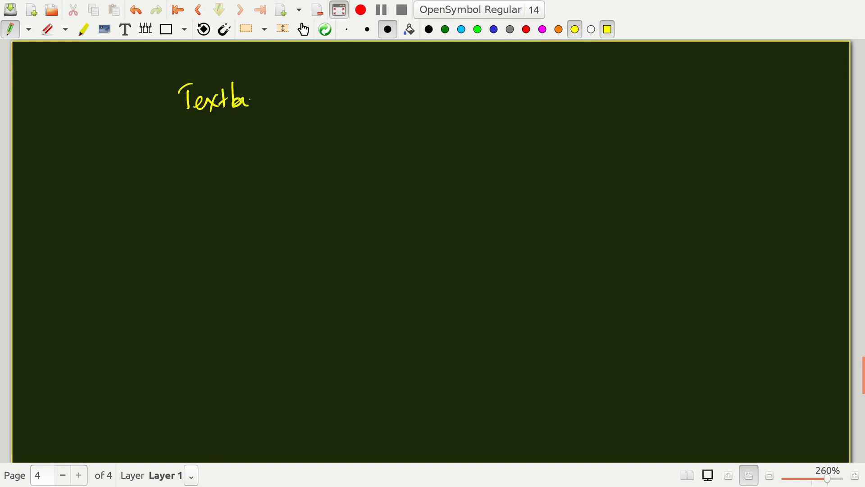
drag(251, 99, 298, 97)
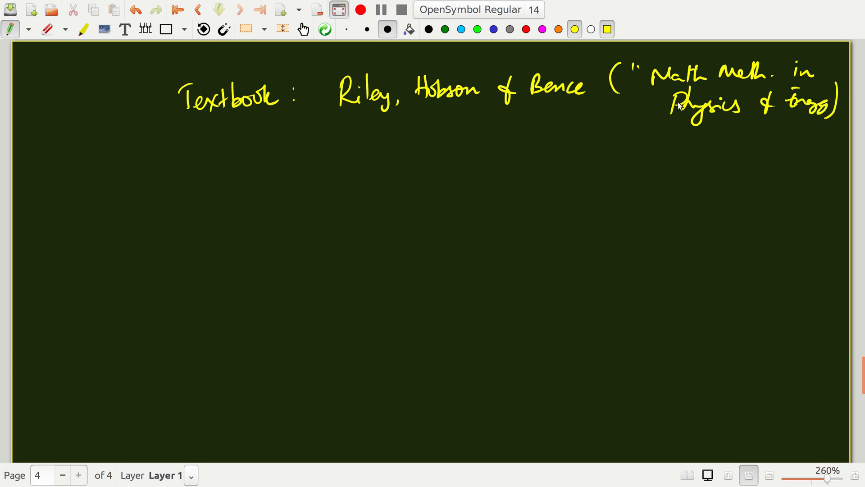
mouse_move(117, 184)
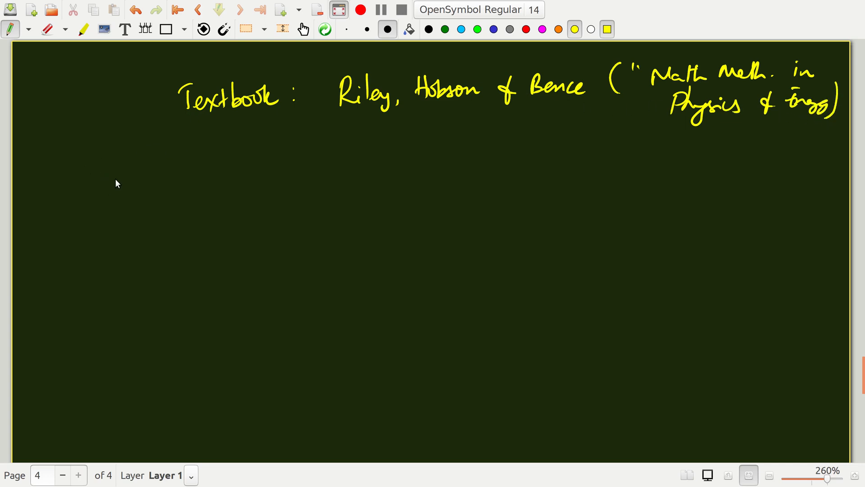
mouse_move(106, 192)
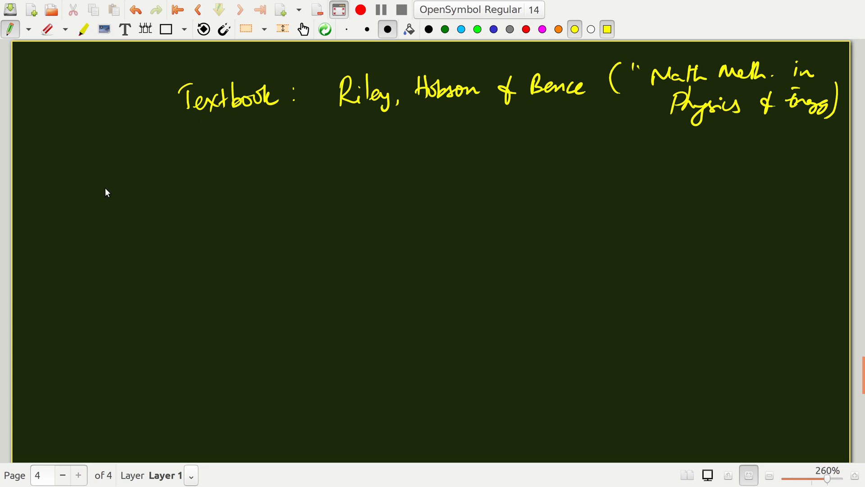
mouse_move(130, 181)
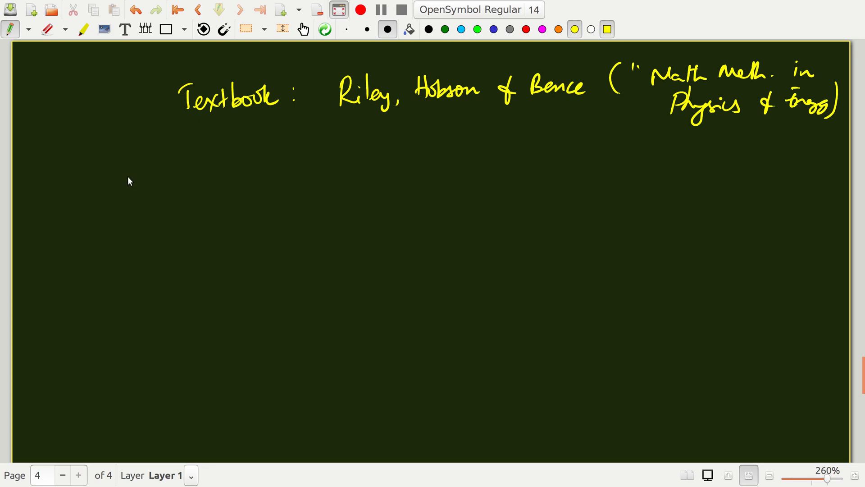
mouse_move(336, 70)
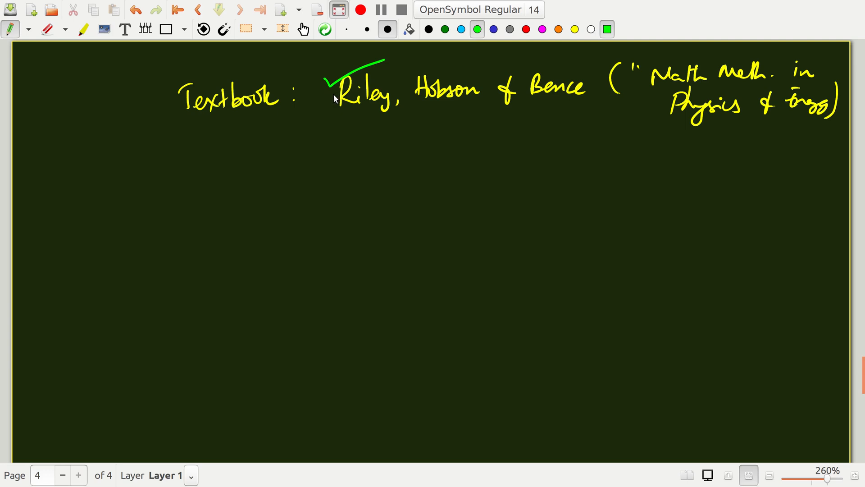
mouse_move(334, 102)
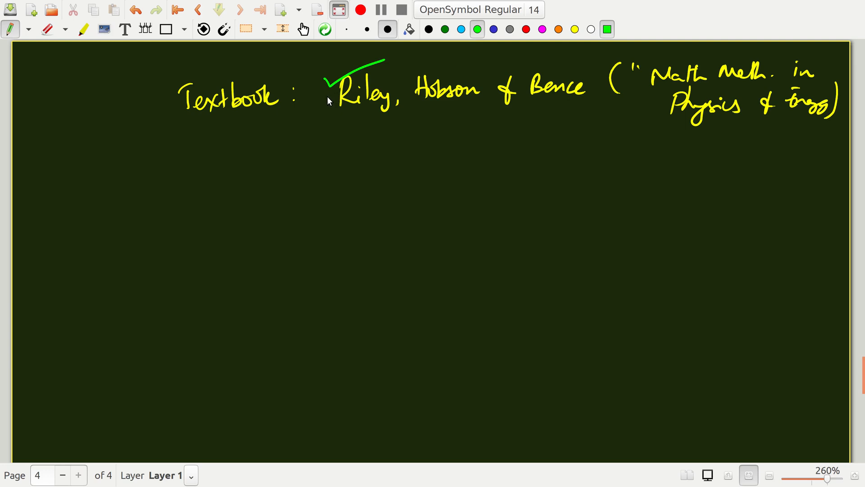
mouse_move(322, 101)
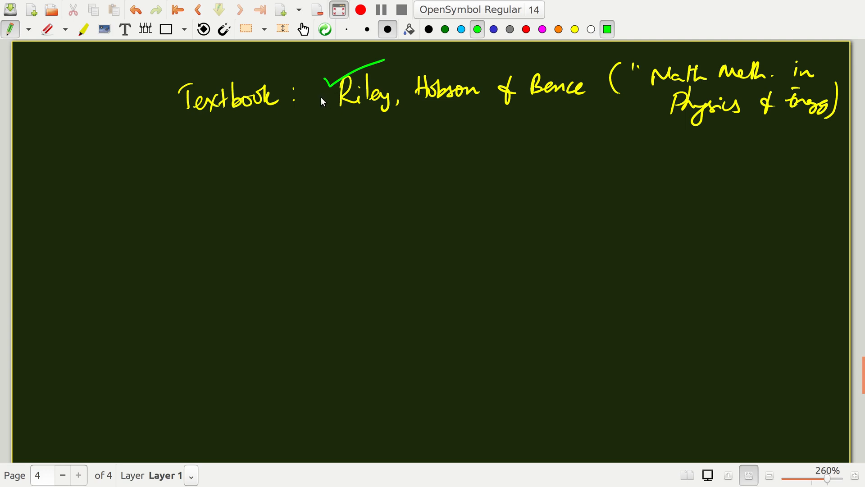
mouse_move(312, 109)
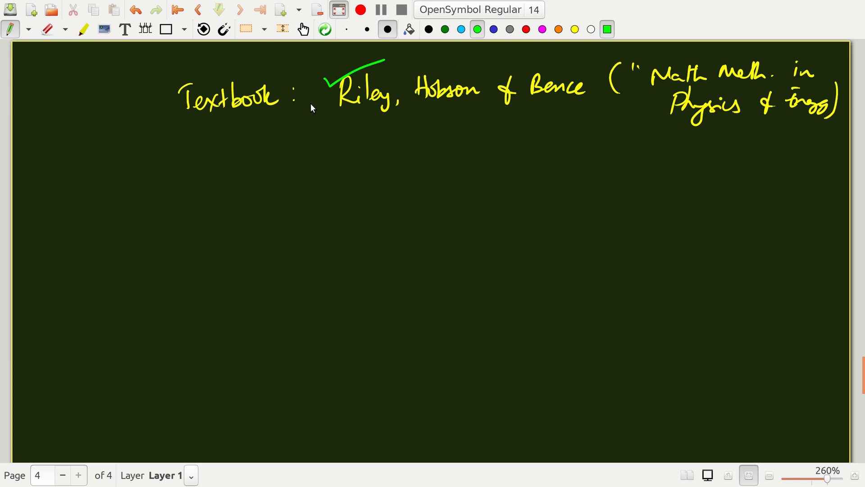
mouse_move(461, 101)
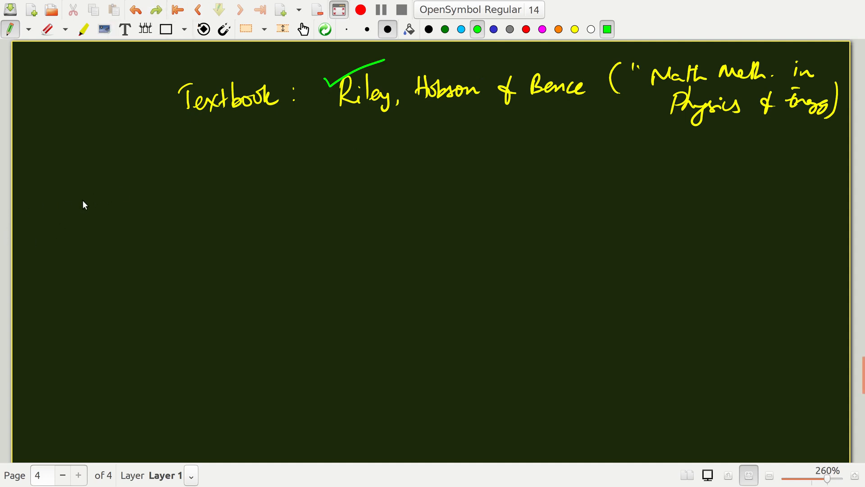
mouse_move(595, 48)
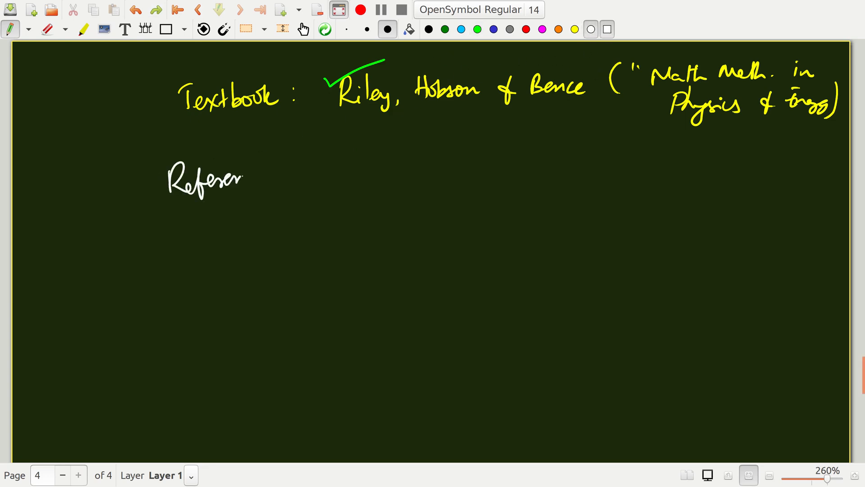
Step: Handwrite 'Reference Books.' in white and start item 1, Mary Boas
drag(237, 177, 309, 176)
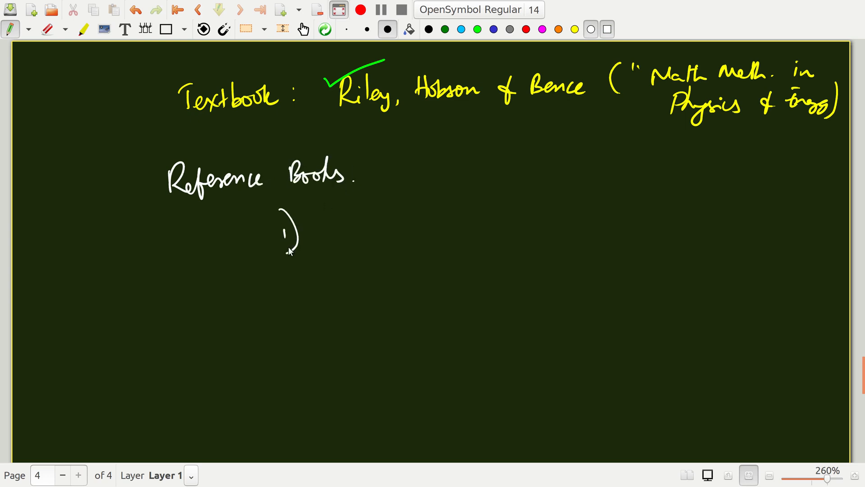
drag(331, 215, 332, 238)
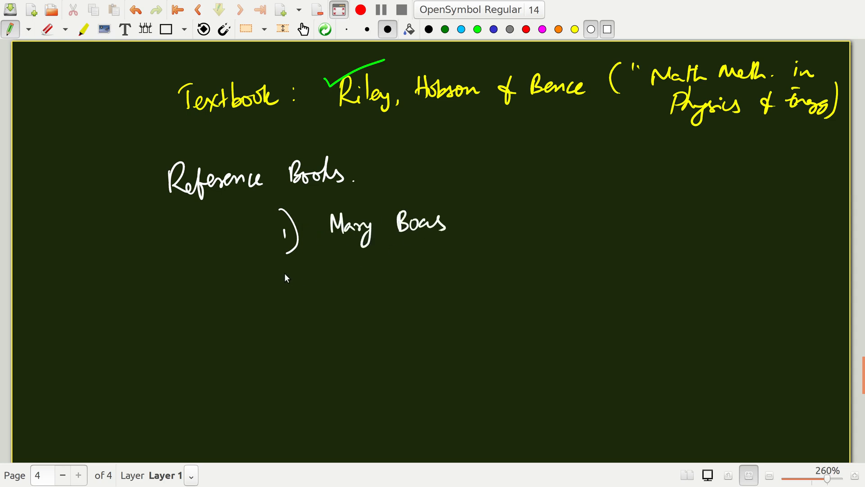
mouse_move(277, 290)
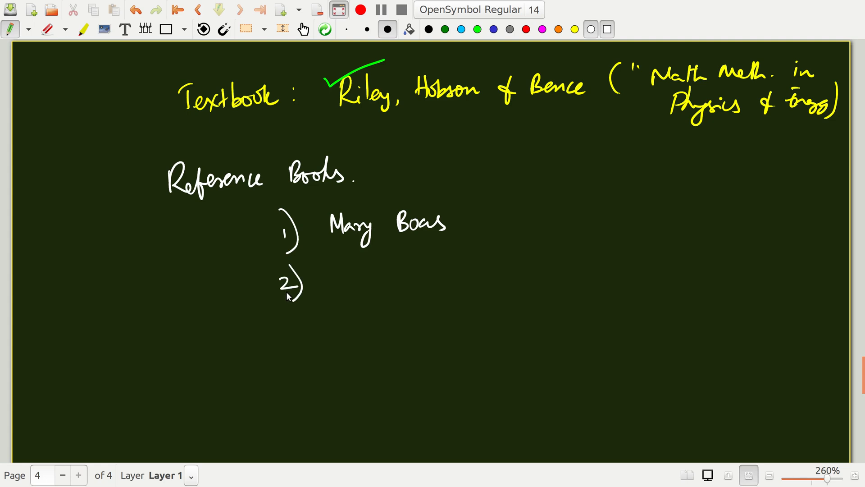
mouse_move(285, 296)
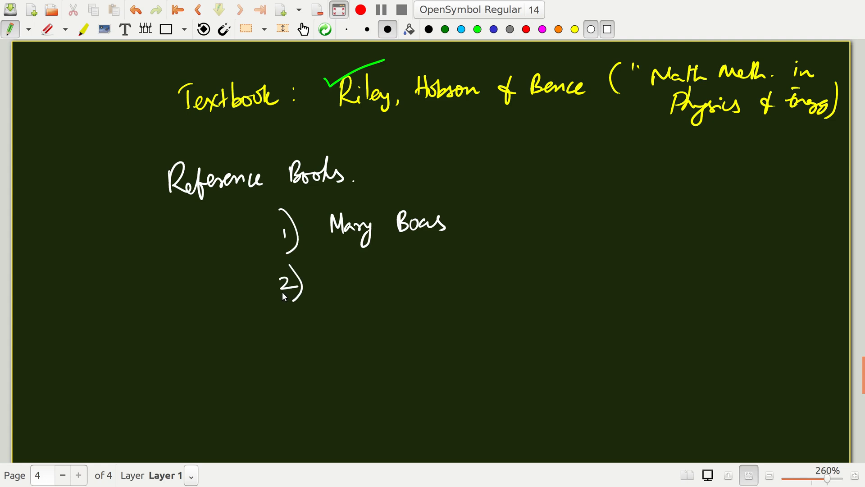
mouse_move(347, 280)
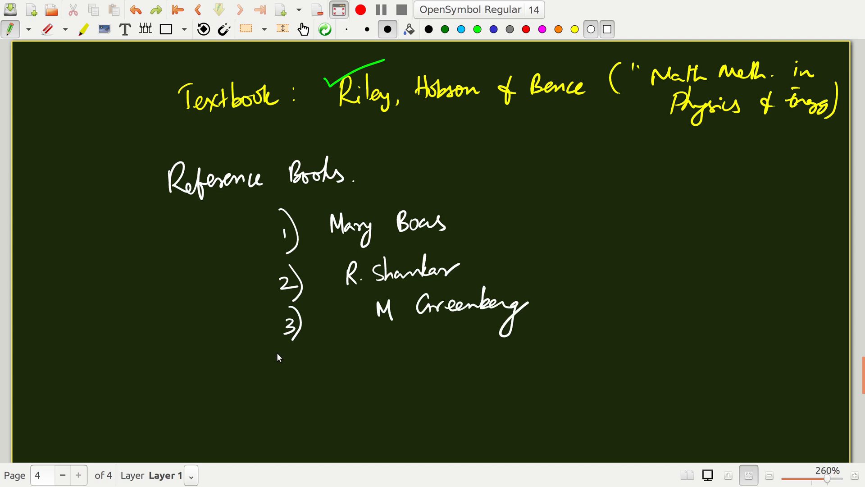
mouse_move(485, 185)
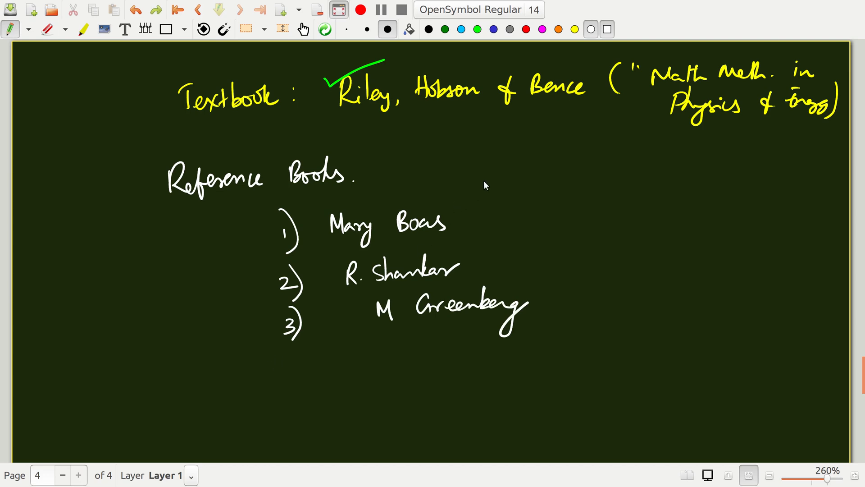
mouse_move(209, 49)
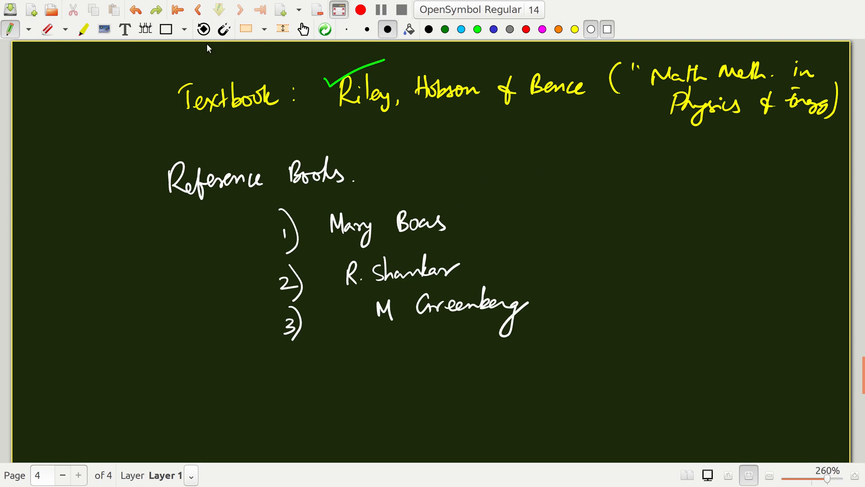
Step: Rule a straight vertical line beside the list, then return to stroke recognition
click(184, 29)
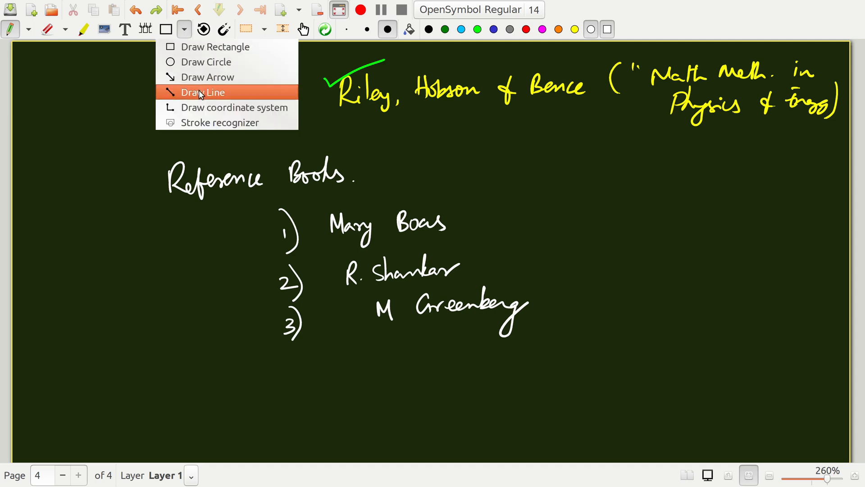
click(204, 92)
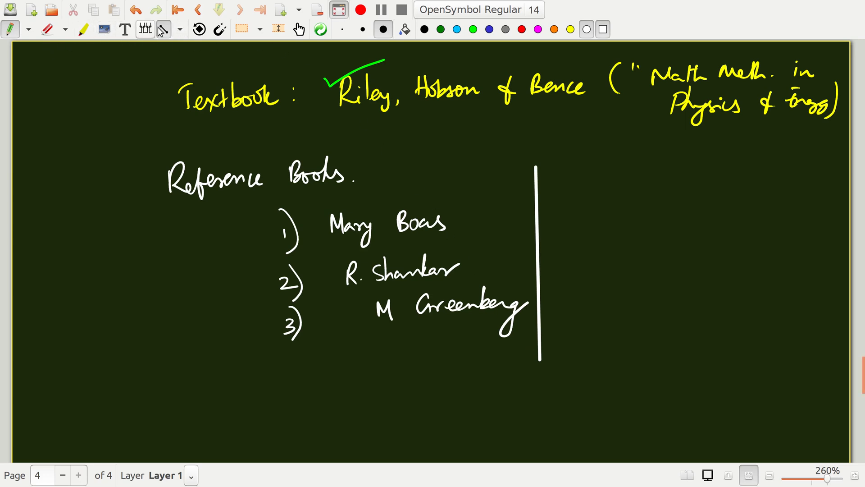
click(179, 30)
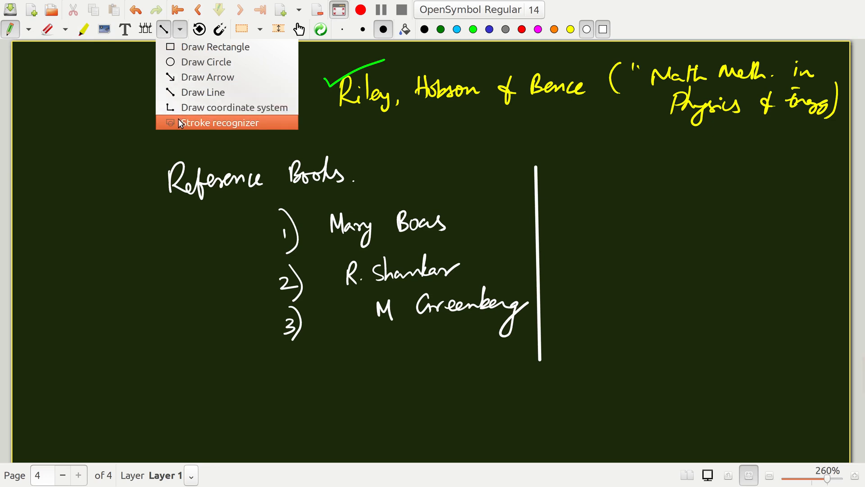
click(219, 123)
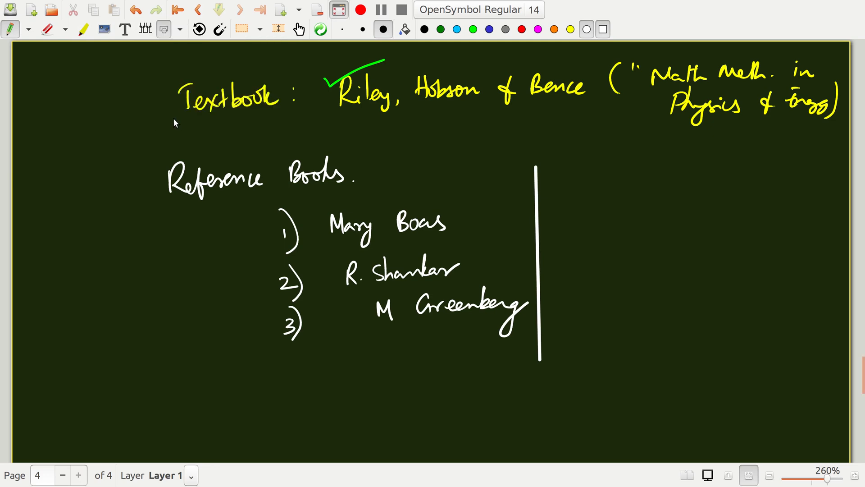
Step: Write 'ChE:' with Verma & Morbidelli and S Pushpavanam right of the divider
click(180, 29)
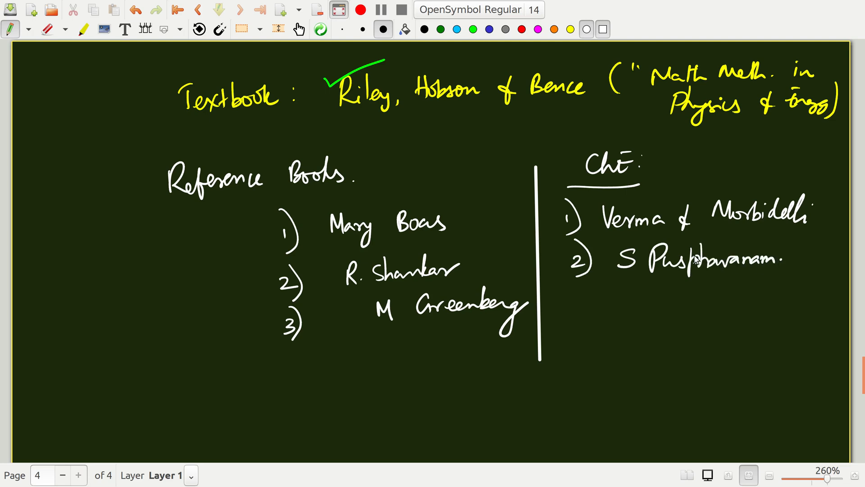
mouse_move(645, 324)
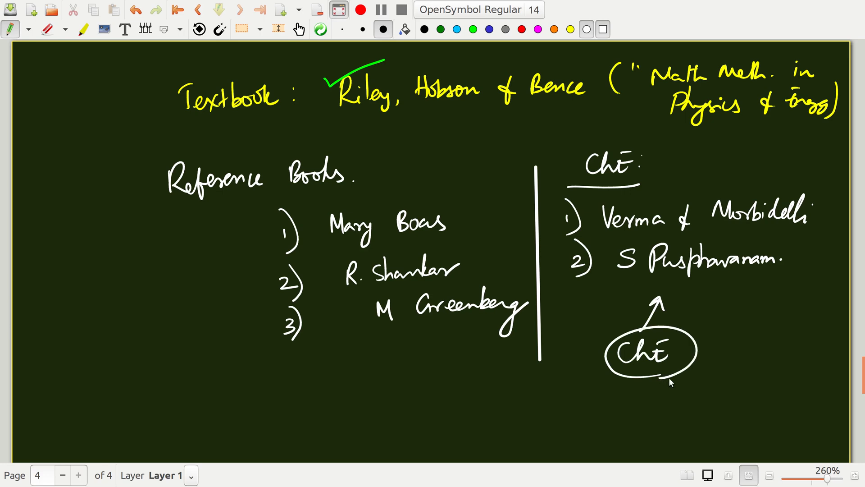
mouse_move(593, 391)
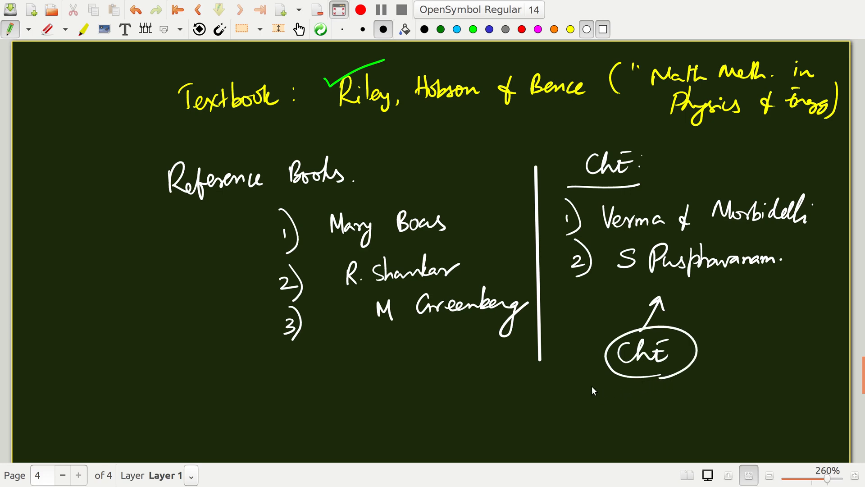
mouse_move(605, 384)
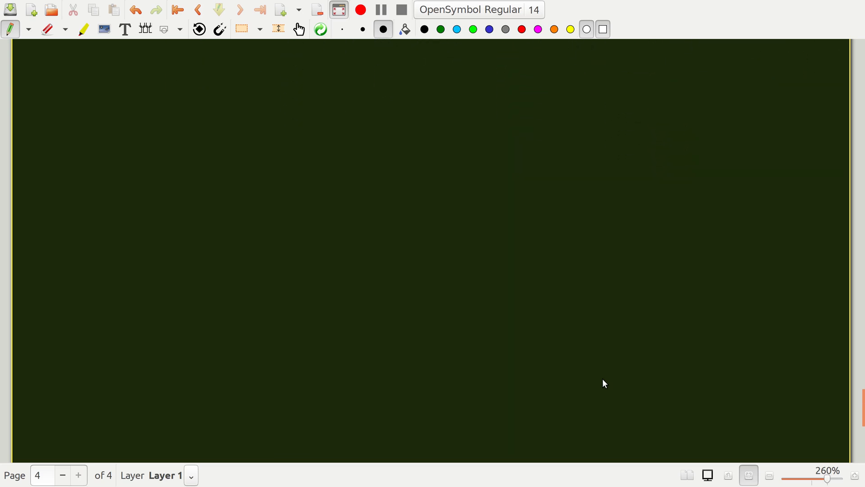
mouse_move(400, 62)
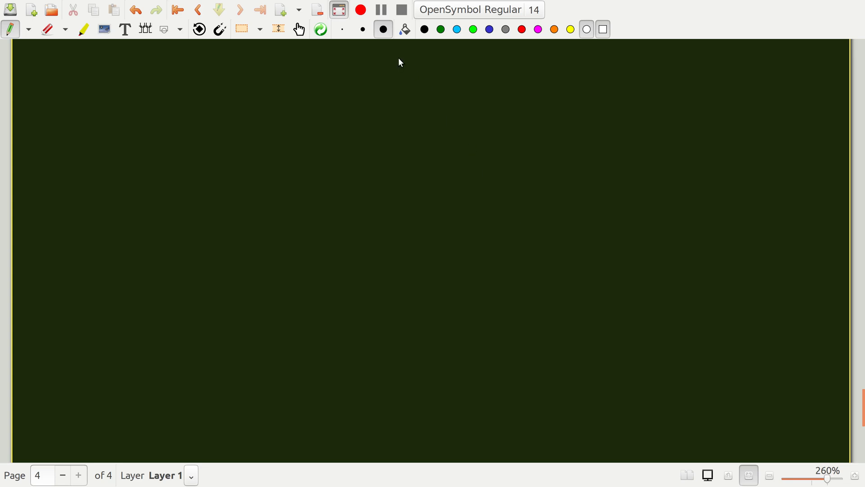
mouse_move(341, 9)
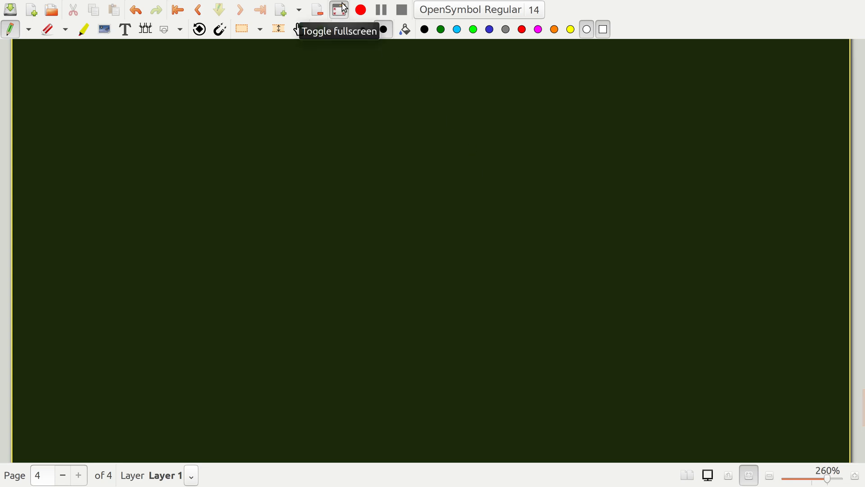
Step: Exit fullscreen with the Toggle fullscreen toolbar button
click(339, 9)
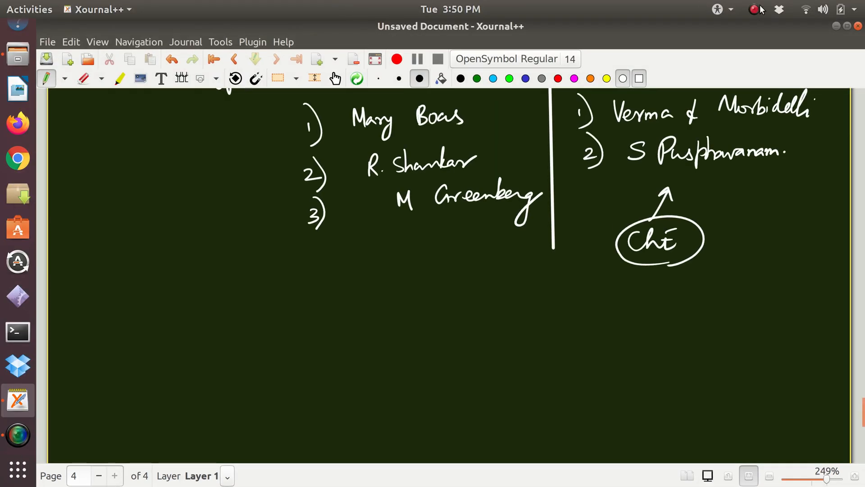